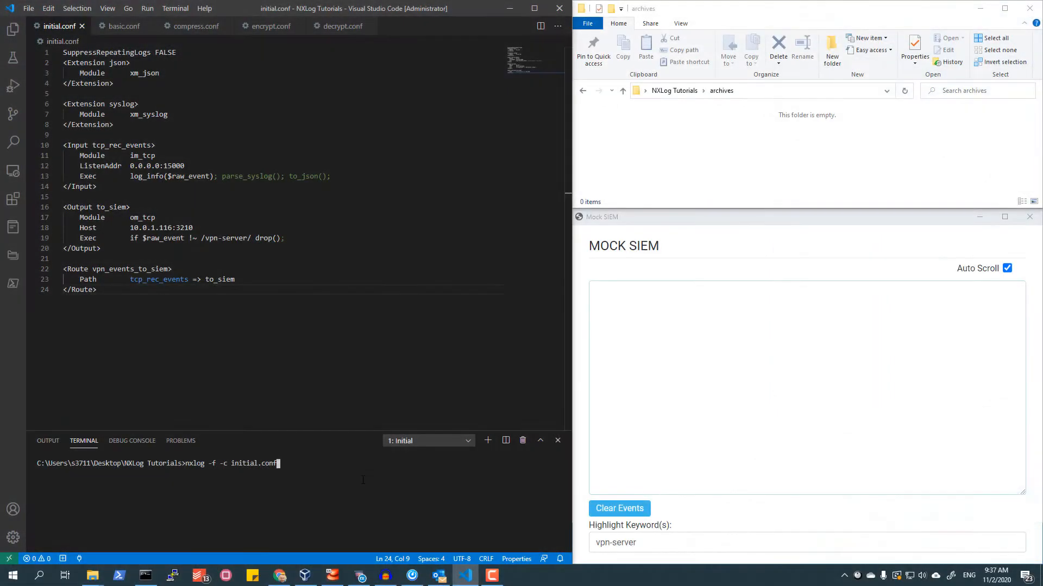
{"action": "mouse_move", "coordinate": [354, 480]}
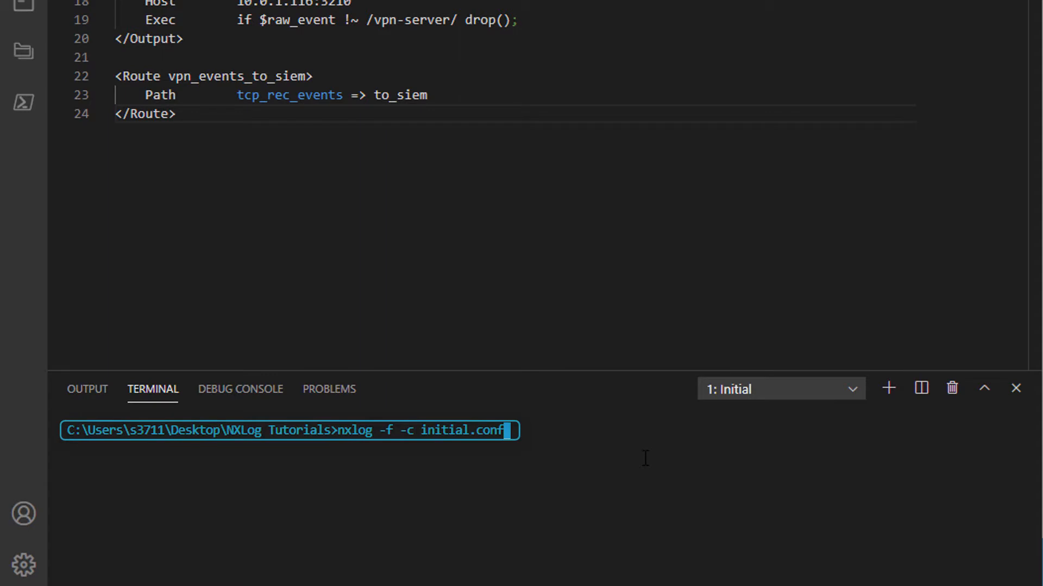
Run nxlog -f -c initial.conf to forward vpn-server events to the mock SIEM
{"action": "key", "text": "Enter"}
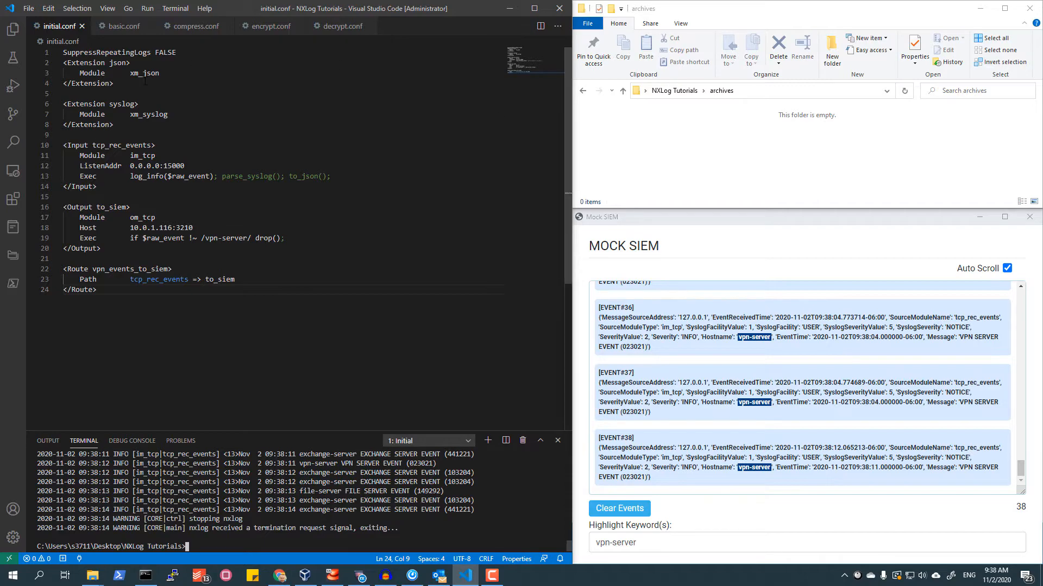
{"action": "mouse_move", "coordinate": [124, 26]}
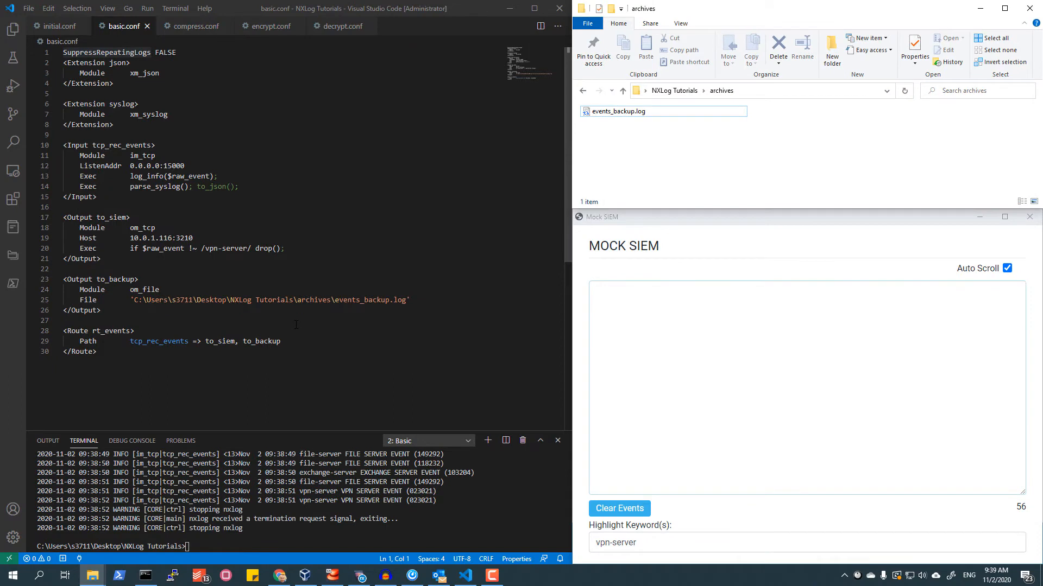
Select events_backup.log in the archives folder to confirm its 29.6 KB size
{"action": "left_click", "coordinate": [617, 110]}
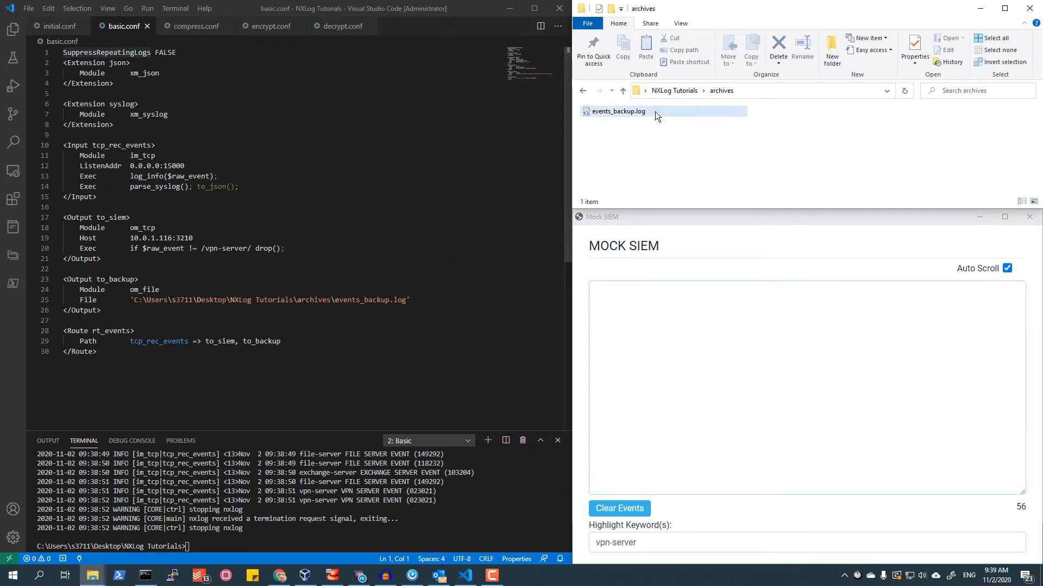
{"action": "mouse_move", "coordinate": [689, 116]}
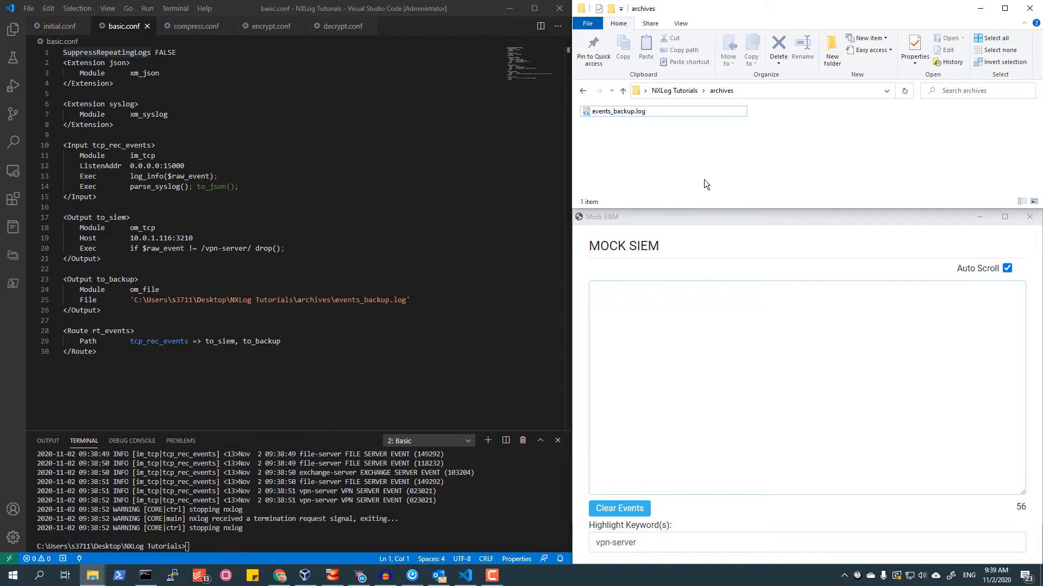
{"action": "left_click", "coordinate": [617, 111]}
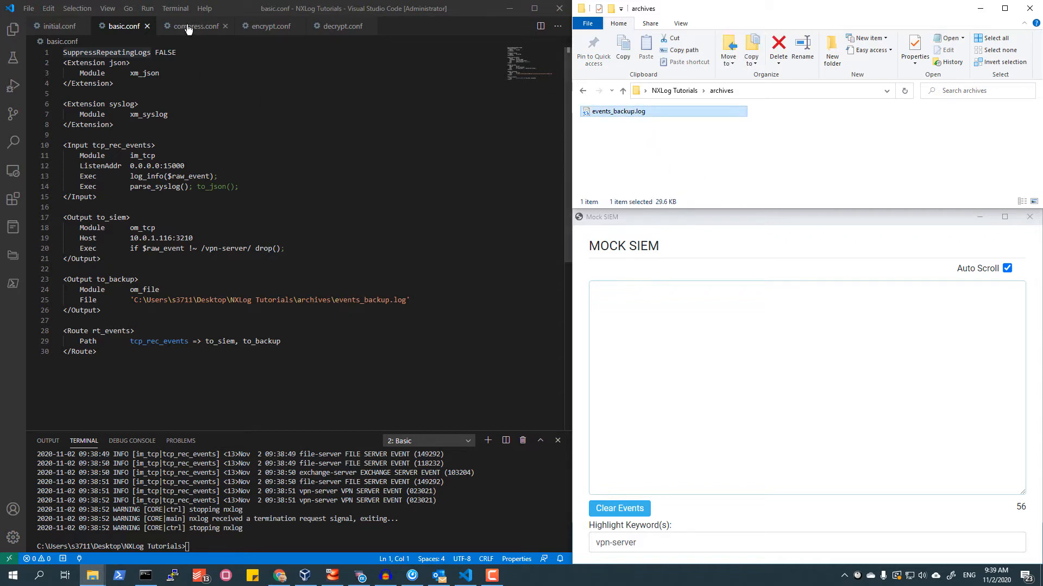
Review encrypt.conf with zlib and crypto extensions, then show compress.conf
{"action": "left_click", "coordinate": [195, 26]}
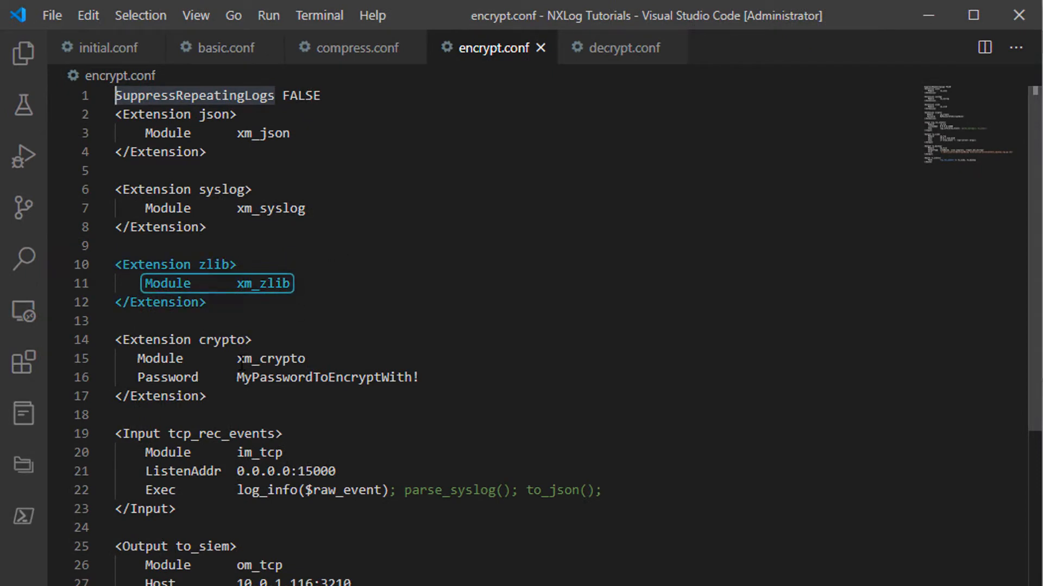
{"action": "mouse_move", "coordinate": [372, 51]}
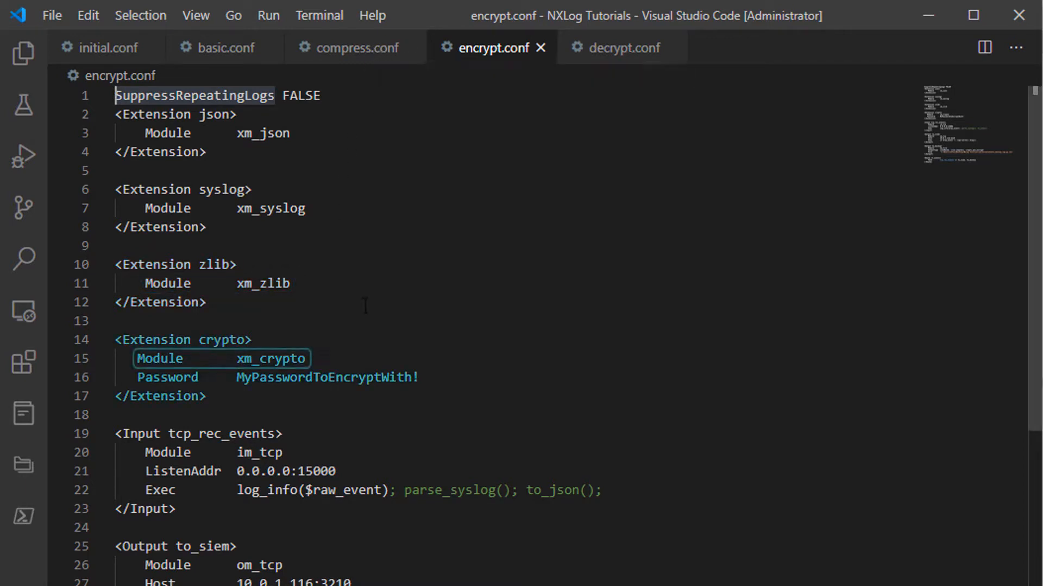
{"action": "mouse_move", "coordinate": [368, 51]}
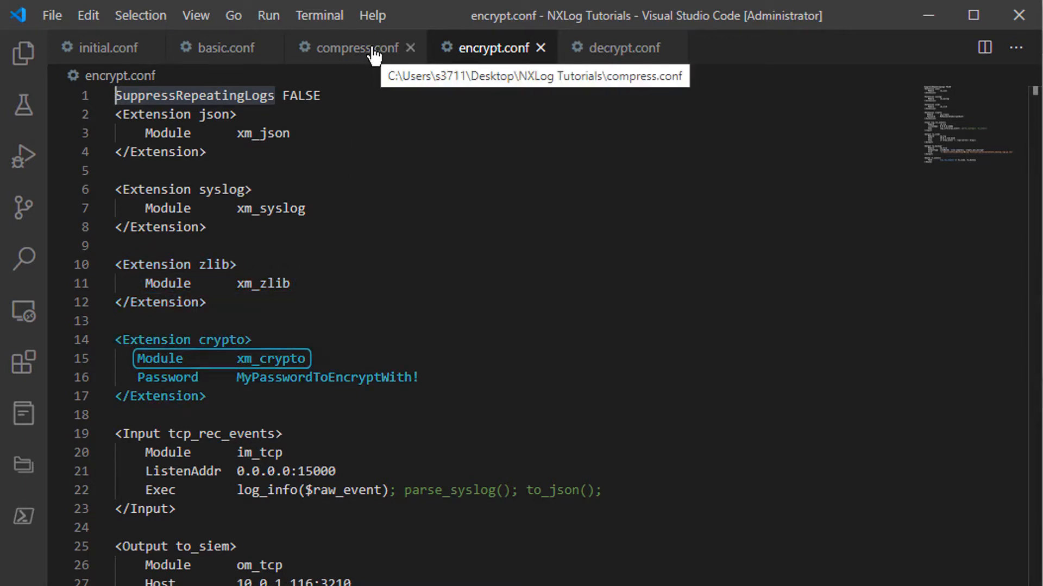
{"action": "left_click", "coordinate": [348, 48]}
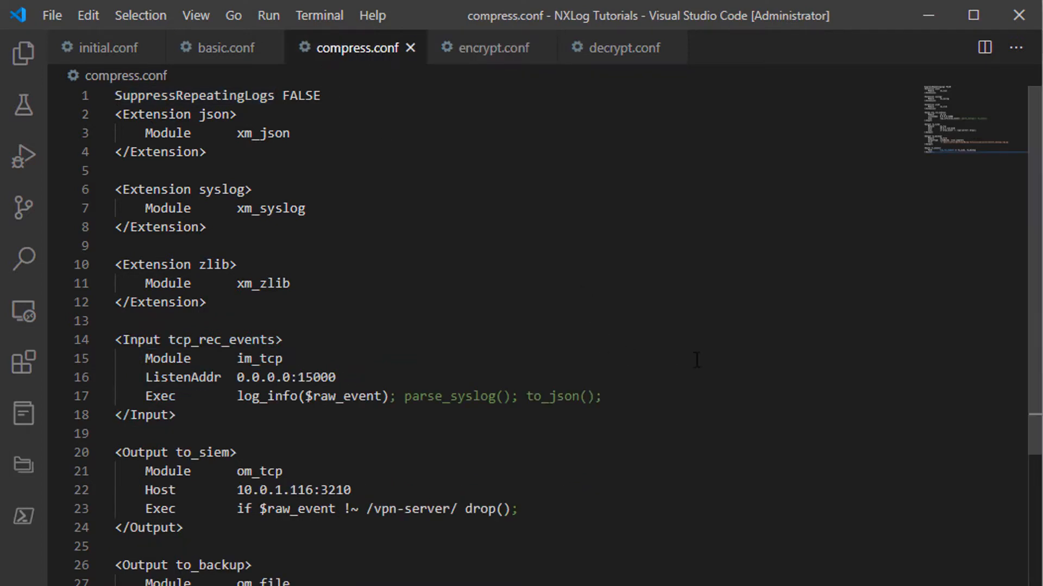
{"action": "mouse_move", "coordinate": [809, 469]}
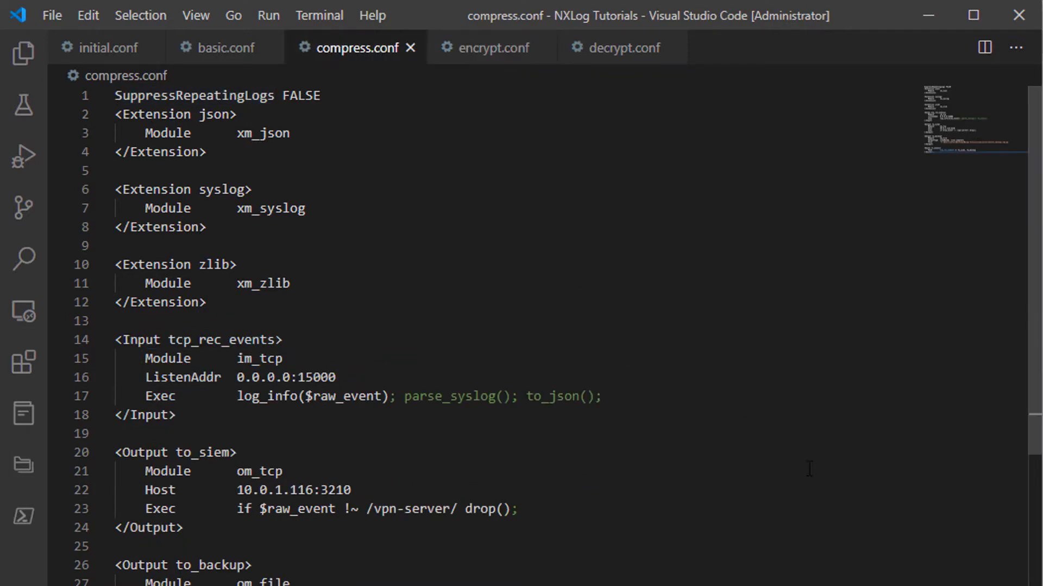
{"action": "mouse_move", "coordinate": [888, 543]}
{"action": "type", "text": "nxlog -f -c compress.conf"}
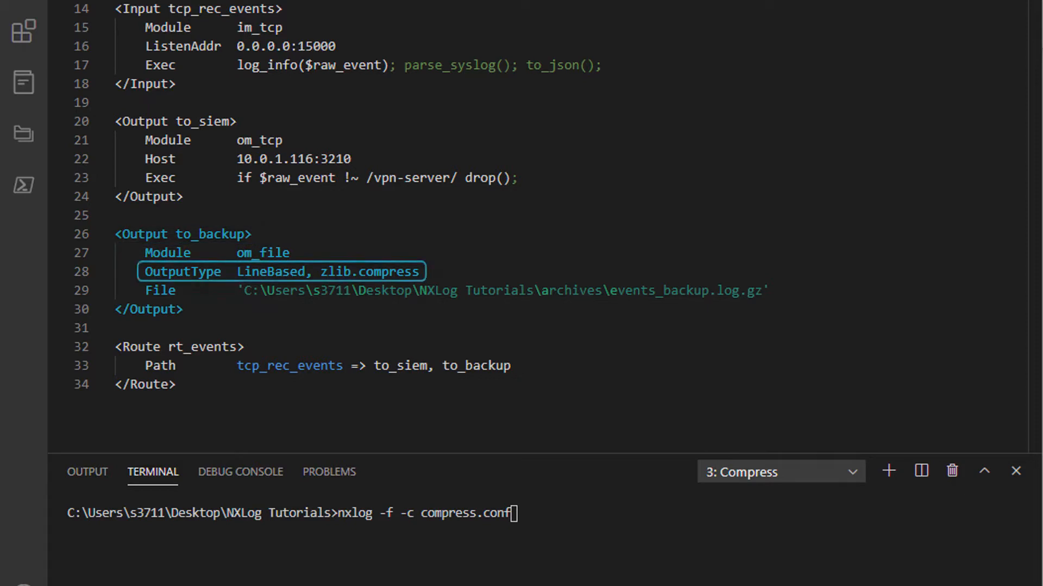
{"action": "mouse_move", "coordinate": [997, 43]}
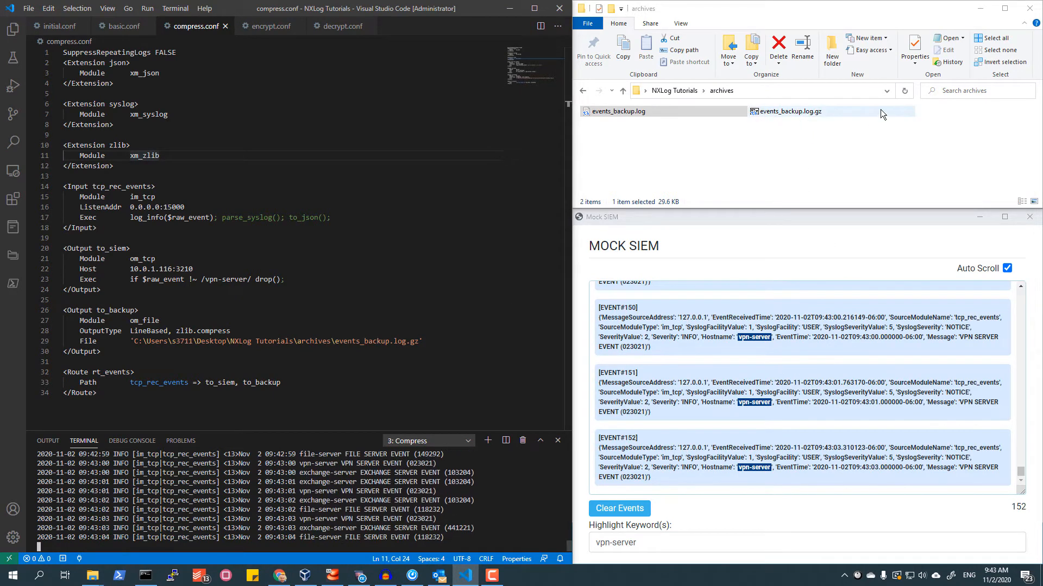
Open events_backup.log.gz in 7-Zip and view the packed events_backup.log inside it
{"action": "left_click", "coordinate": [791, 111]}
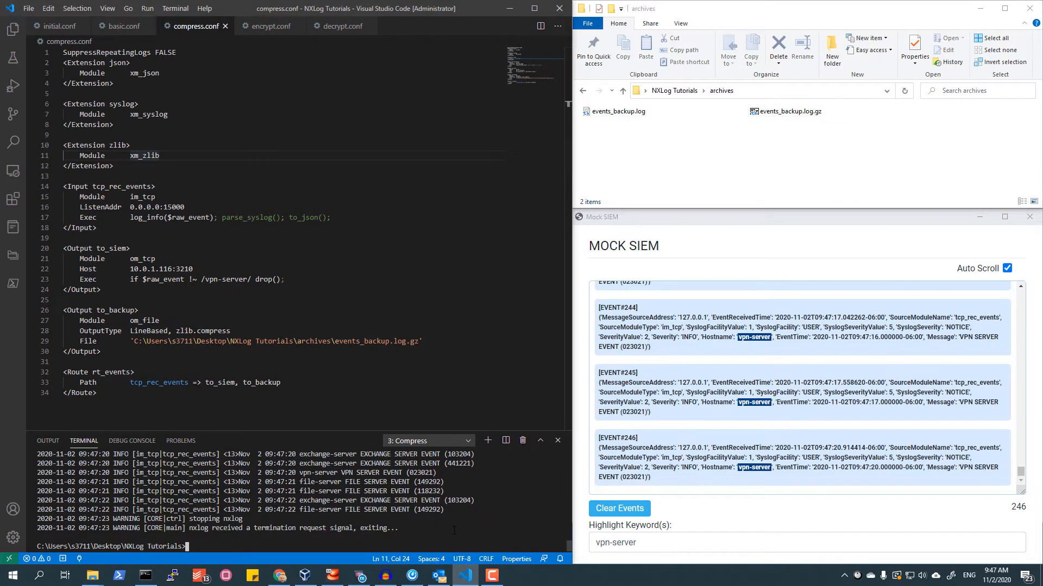
{"action": "left_click", "coordinate": [788, 111]}
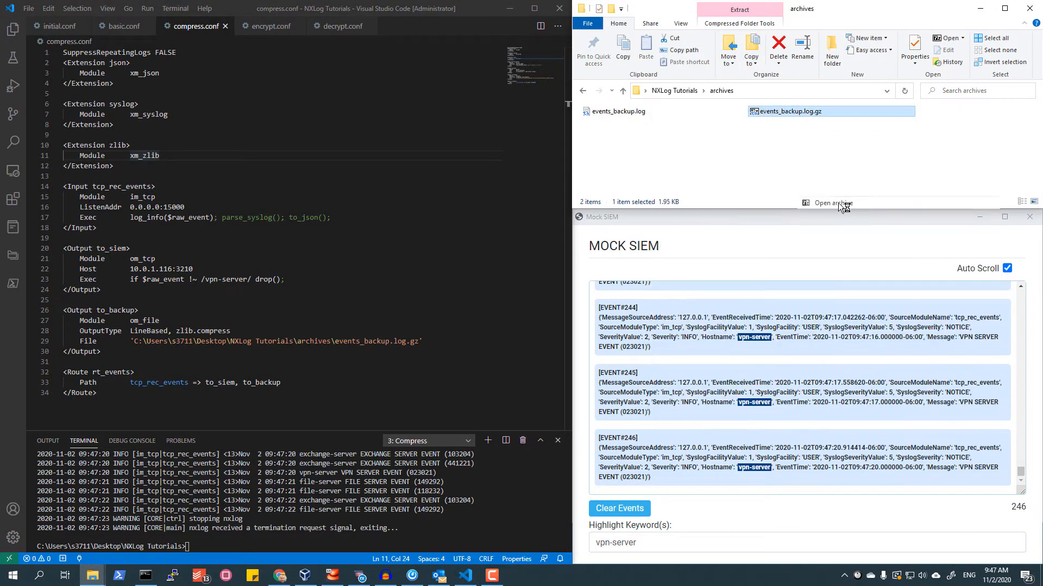
{"action": "left_click", "coordinate": [832, 203]}
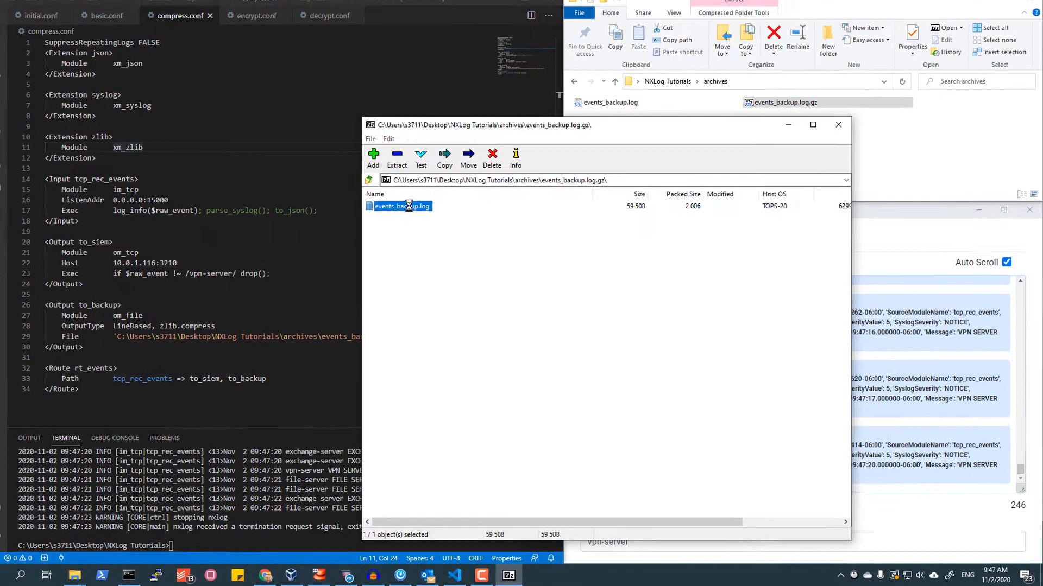
{"action": "double_click", "coordinate": [402, 206]}
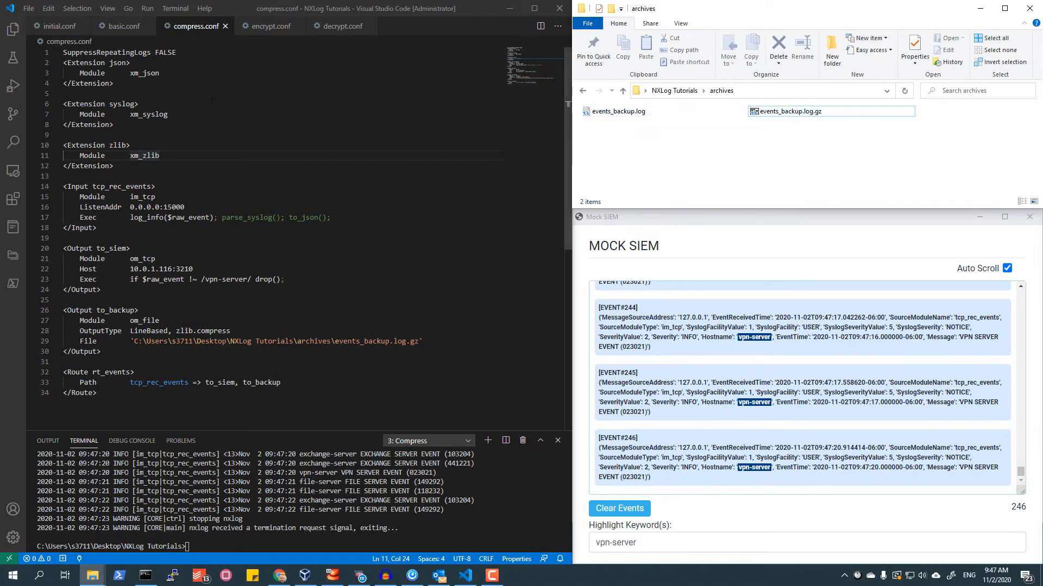
Show encrypt.conf with its crypto extension and encryption password alongside zlib
{"action": "left_click", "coordinate": [269, 26]}
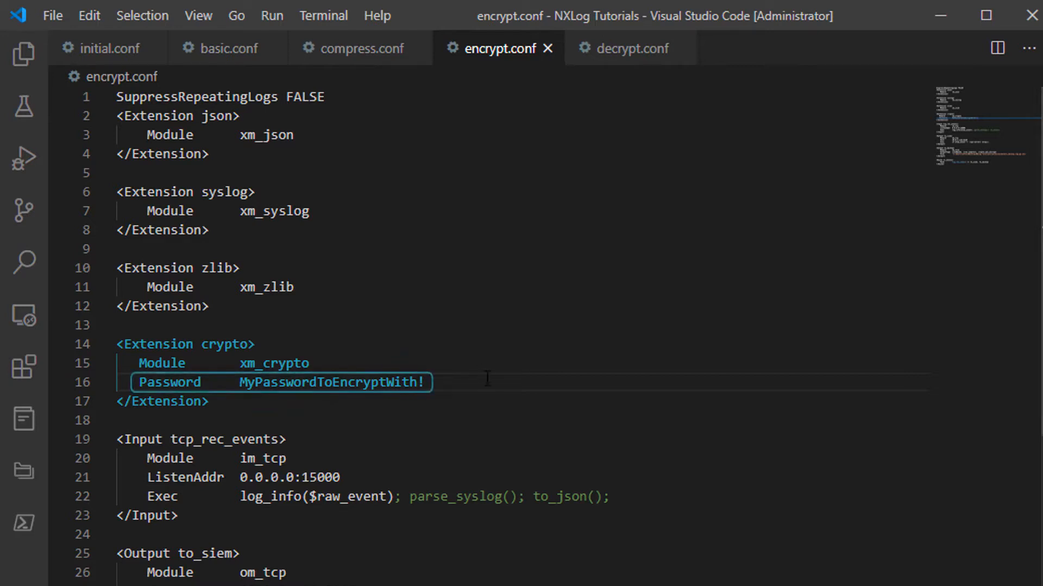
{"action": "mouse_move", "coordinate": [432, 423]}
{"action": "type", "text": "nxlog -f -c encrypt.conf"}
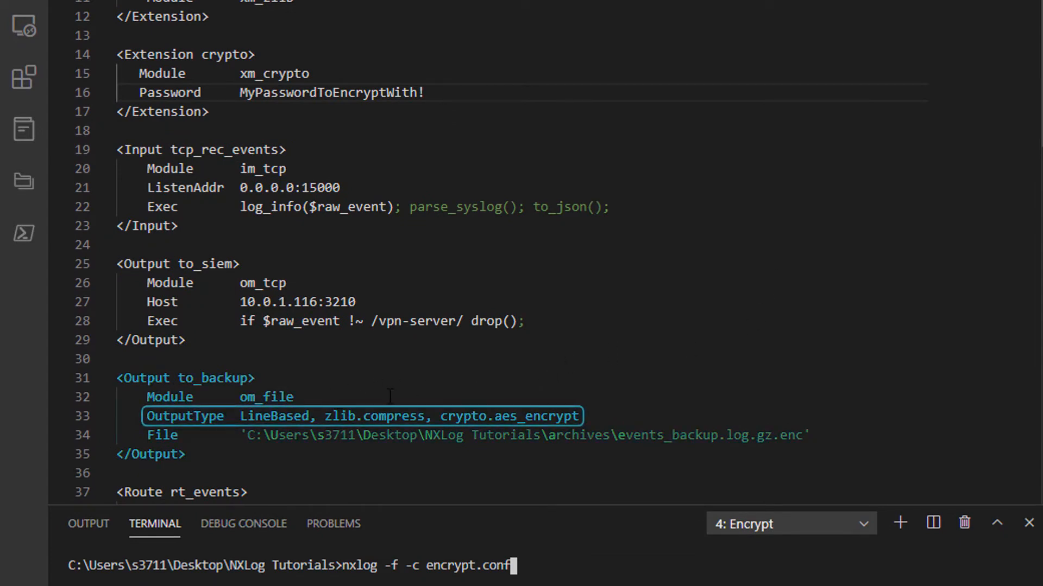
{"action": "mouse_move", "coordinate": [371, 390]}
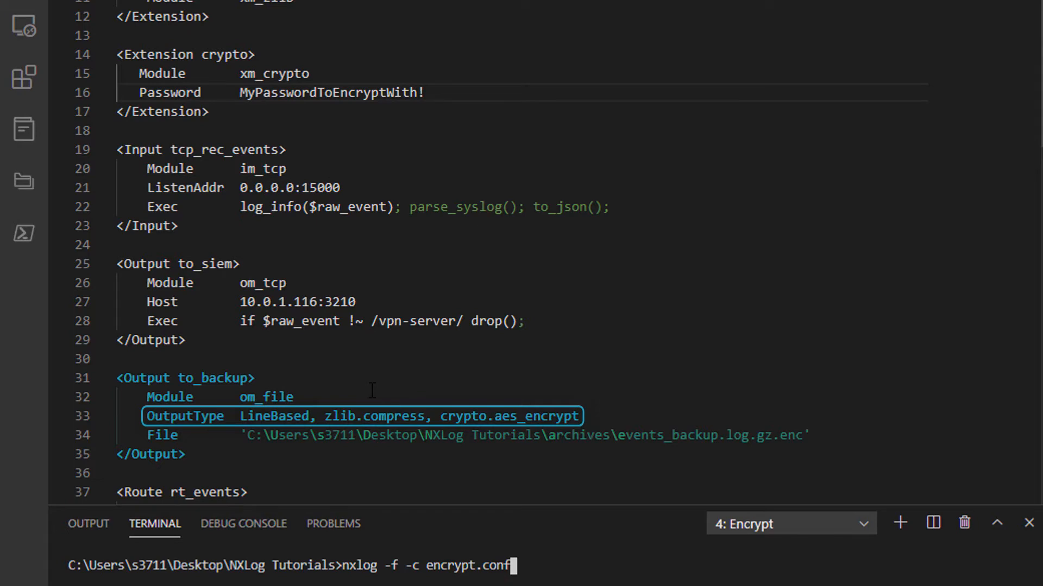
{"action": "mouse_move", "coordinate": [510, 380]}
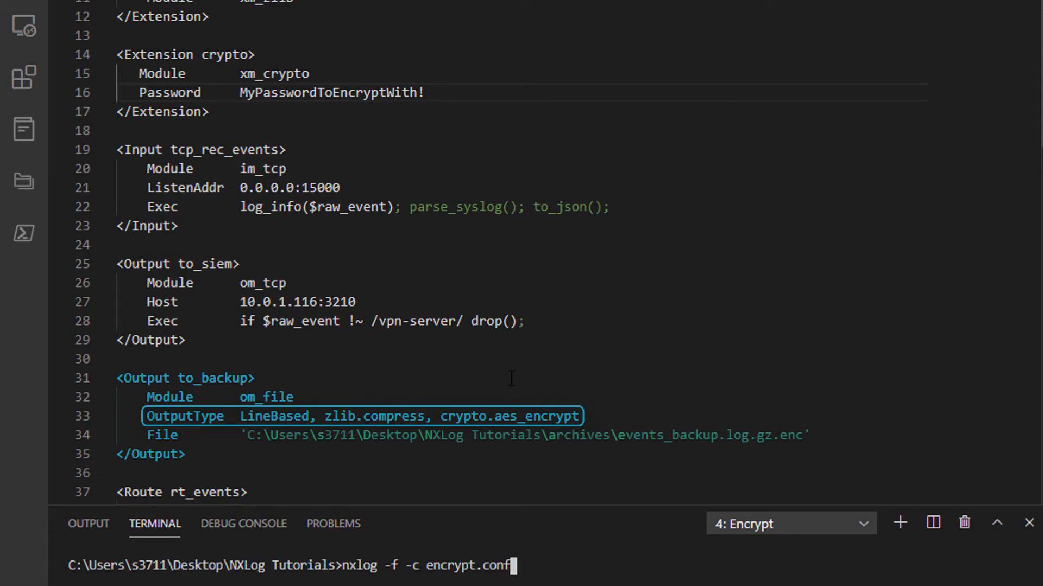
{"action": "mouse_move", "coordinate": [515, 386]}
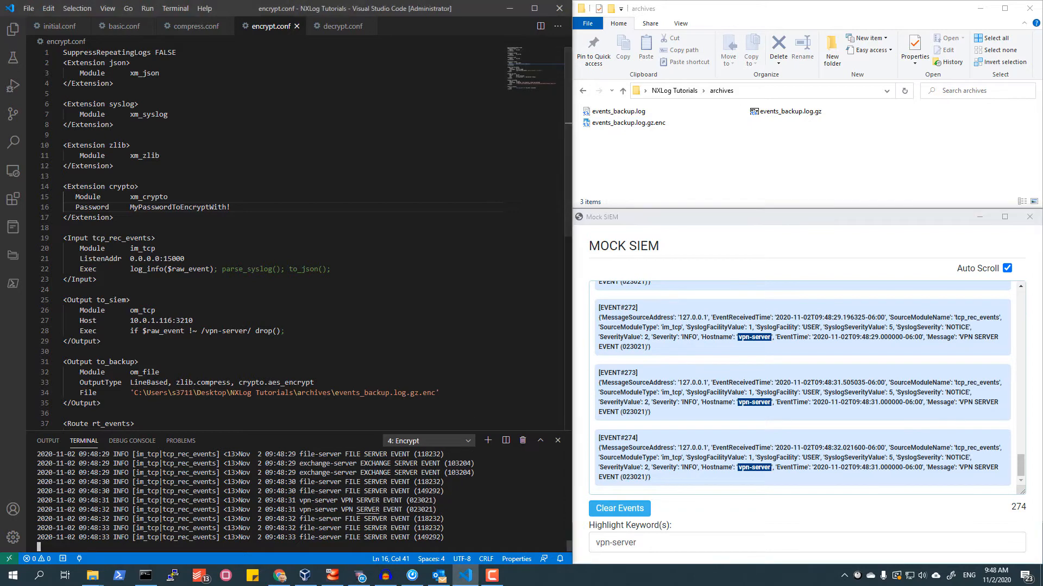
Try events_backup.log.gz.enc in 7-Zip and Notepad, confirming it is unreadable gibberish
{"action": "left_click", "coordinate": [628, 121]}
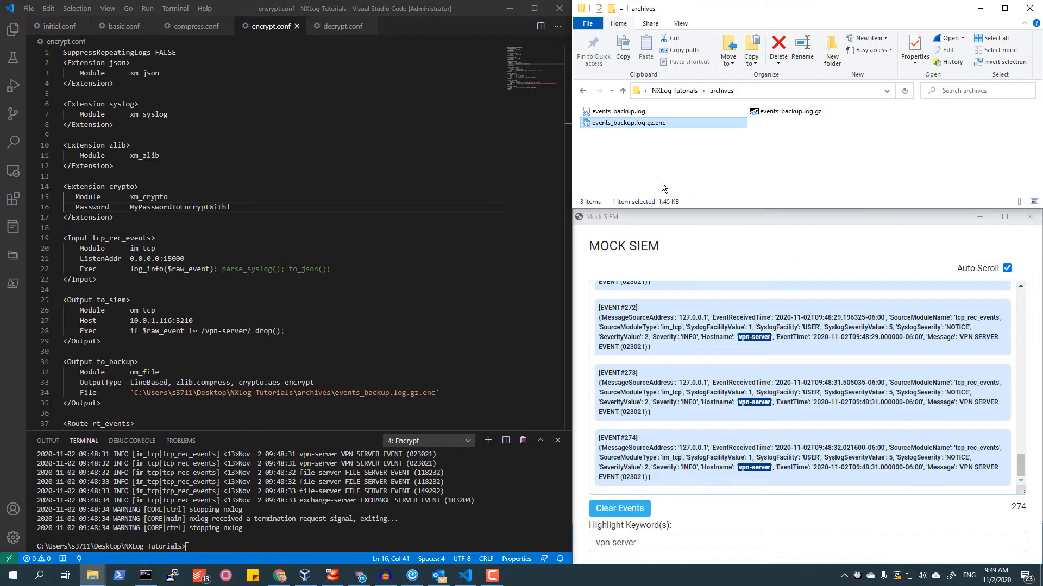
{"action": "mouse_move", "coordinate": [613, 123]}
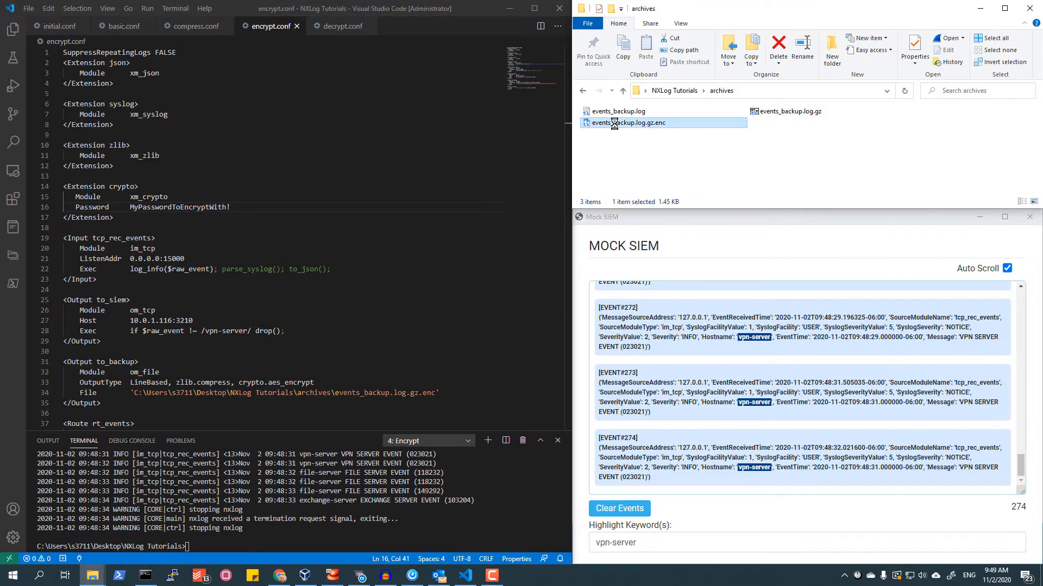
{"action": "right_click", "coordinate": [613, 122]}
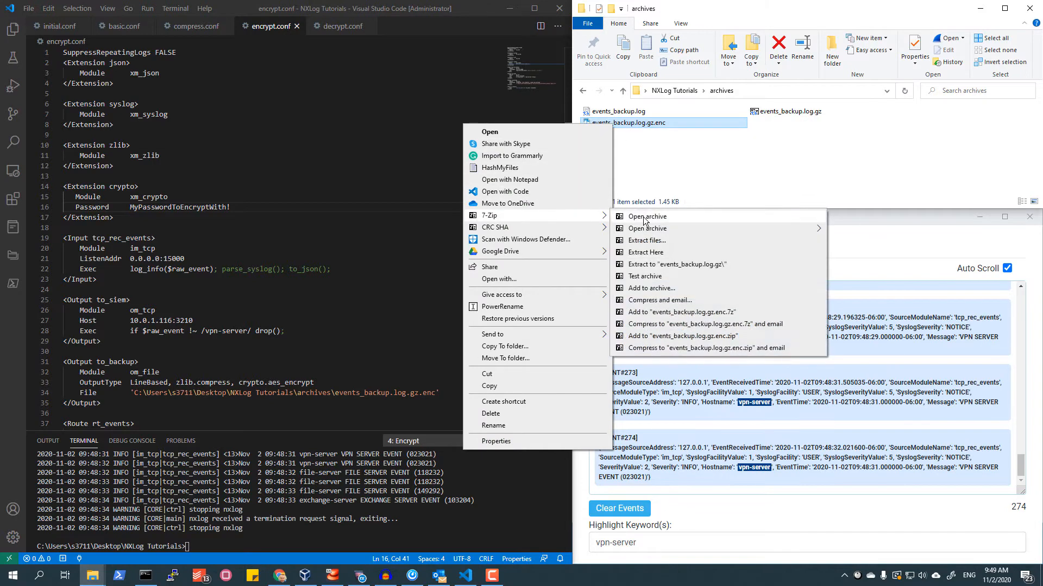
{"action": "left_click", "coordinate": [646, 216]}
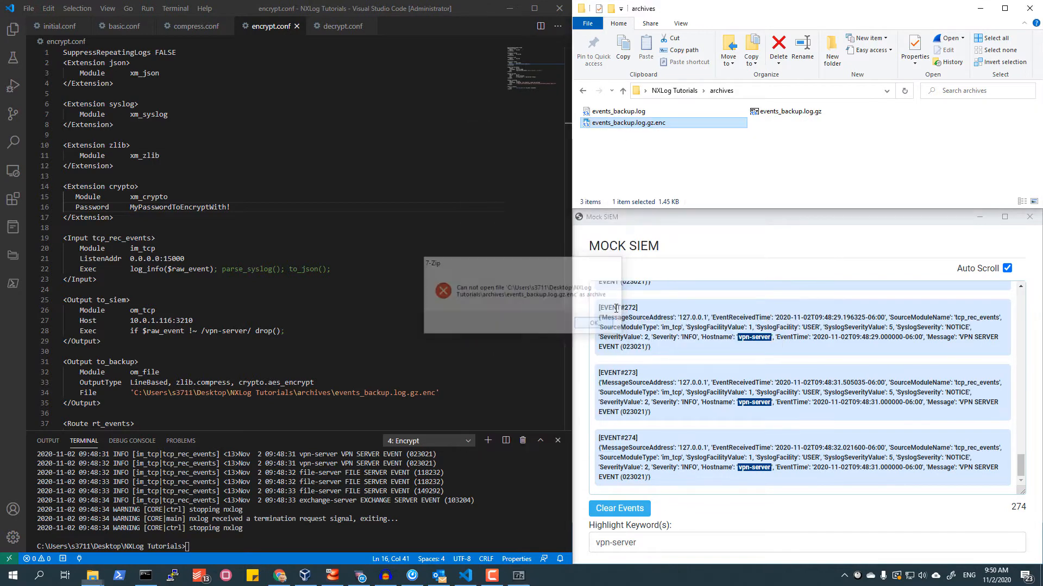
{"action": "right_click", "coordinate": [627, 121]}
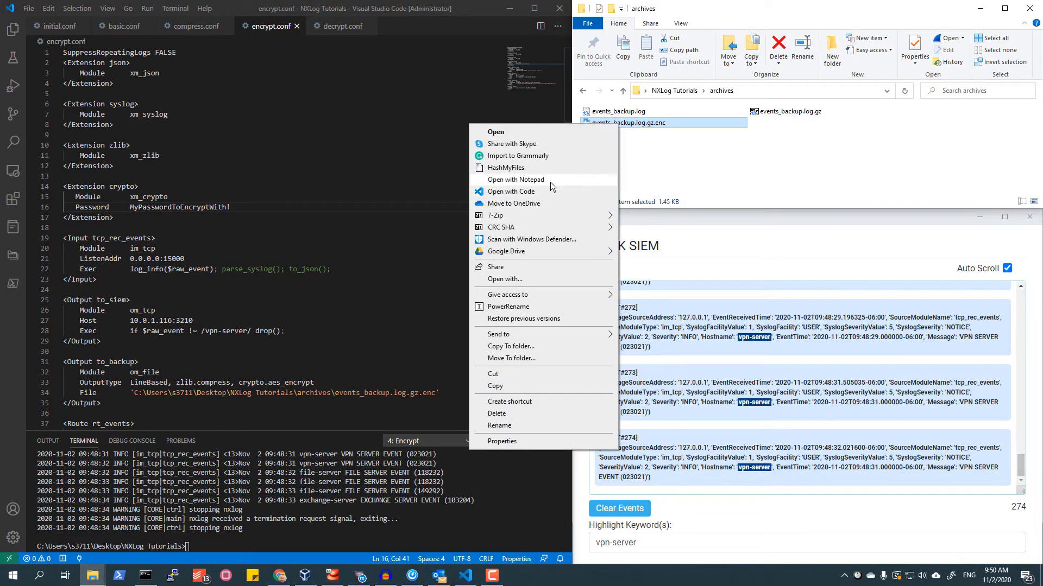
{"action": "left_click", "coordinate": [515, 180]}
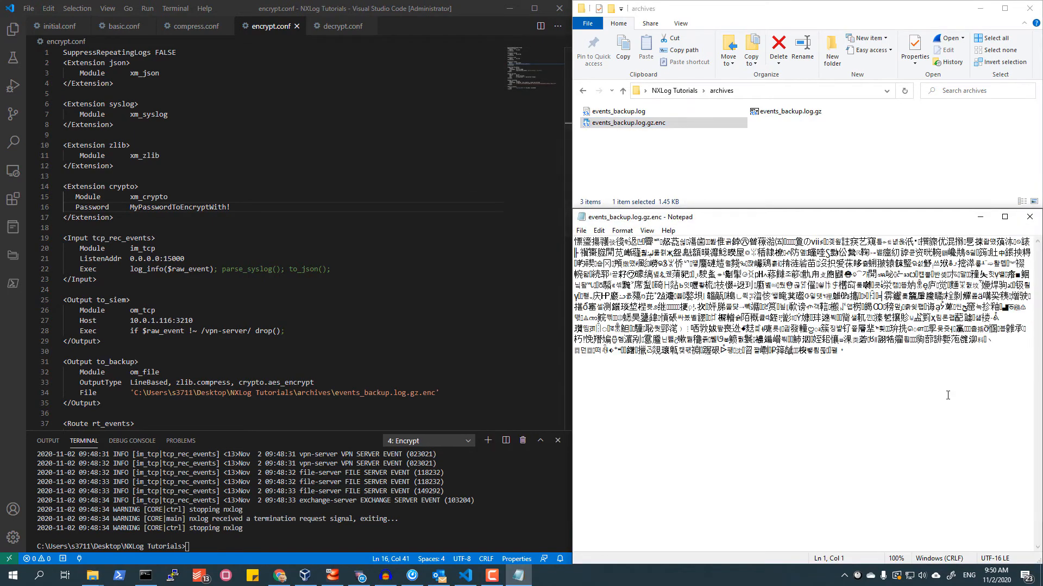
{"action": "mouse_move", "coordinate": [1030, 216]}
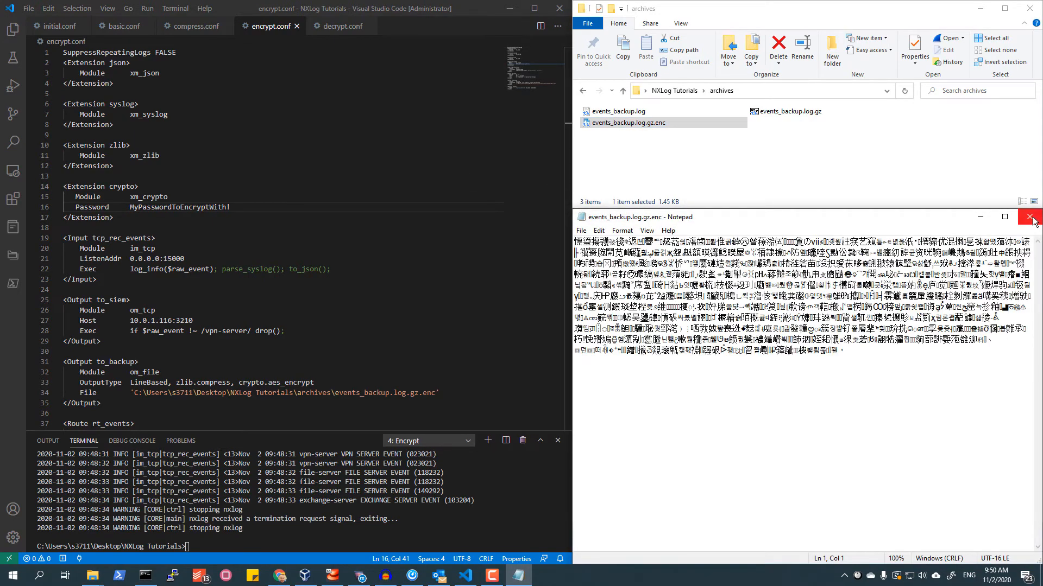
{"action": "left_click", "coordinate": [1029, 216]}
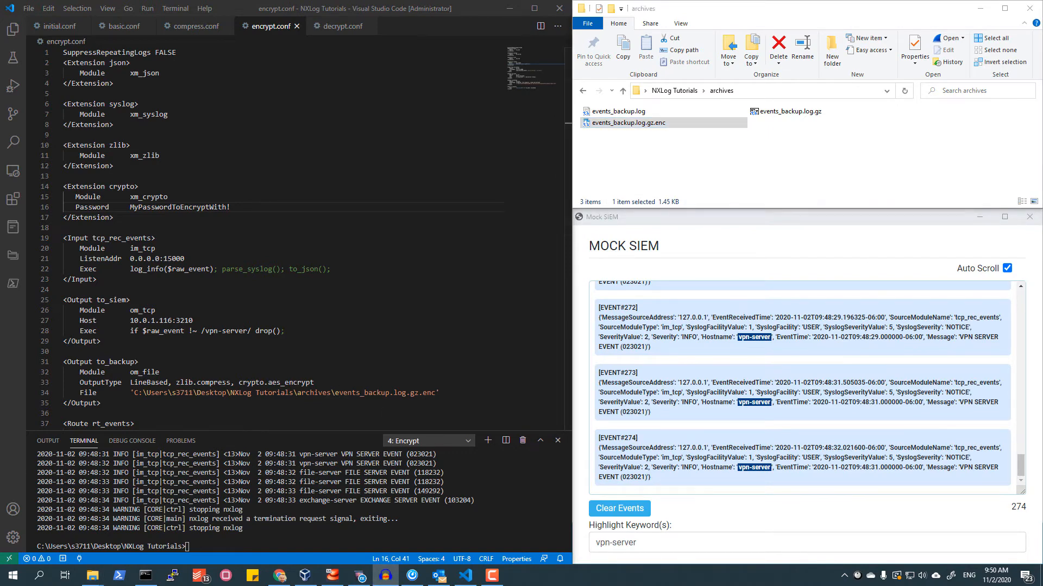
{"action": "mouse_move", "coordinate": [583, 489]}
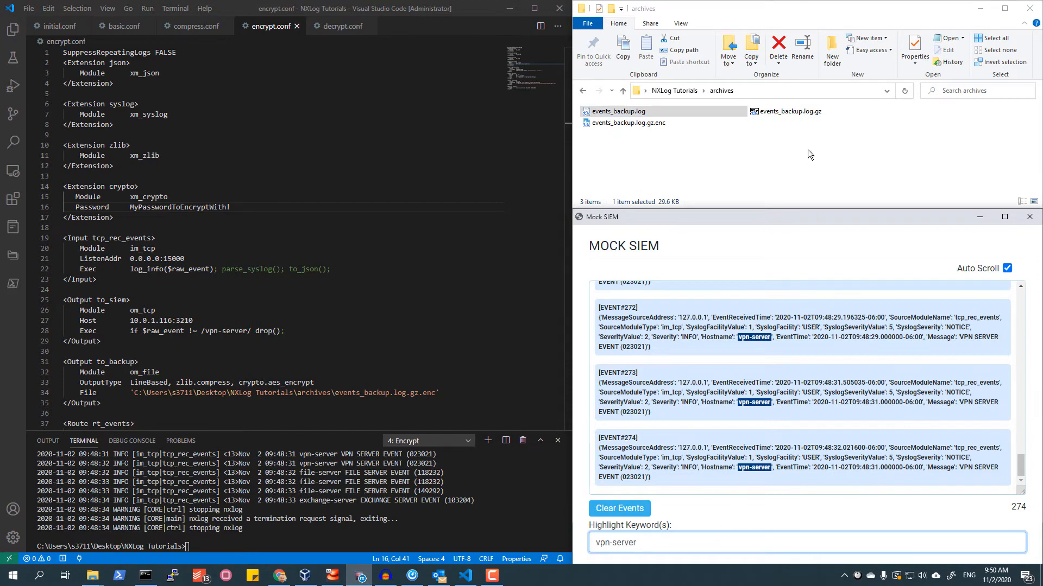
{"action": "left_click", "coordinate": [789, 110]}
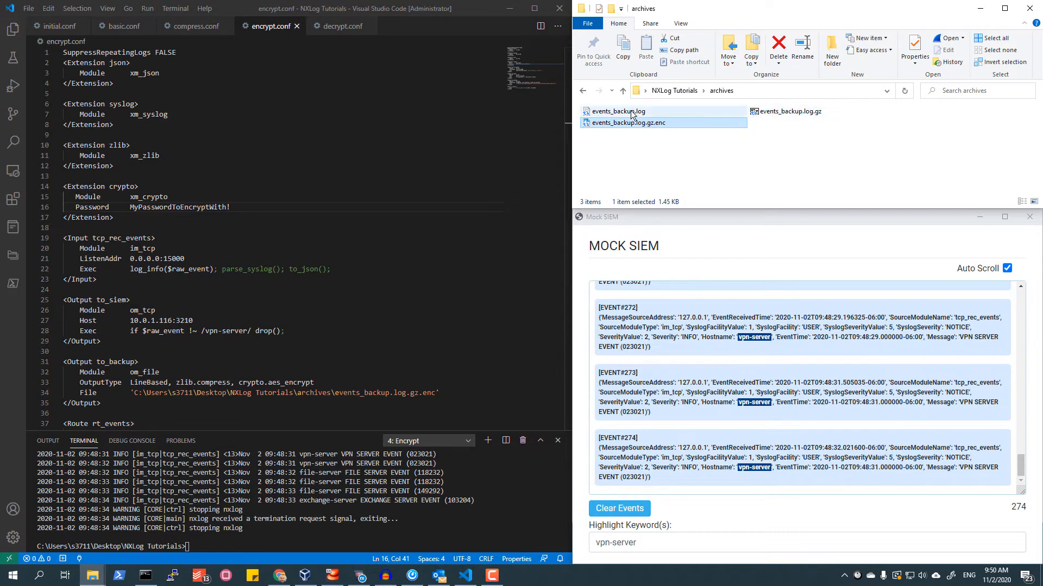
Delete events_backup.log and events_backup.log.gz, leaving only the .enc backup
{"action": "left_click", "coordinate": [791, 111]}
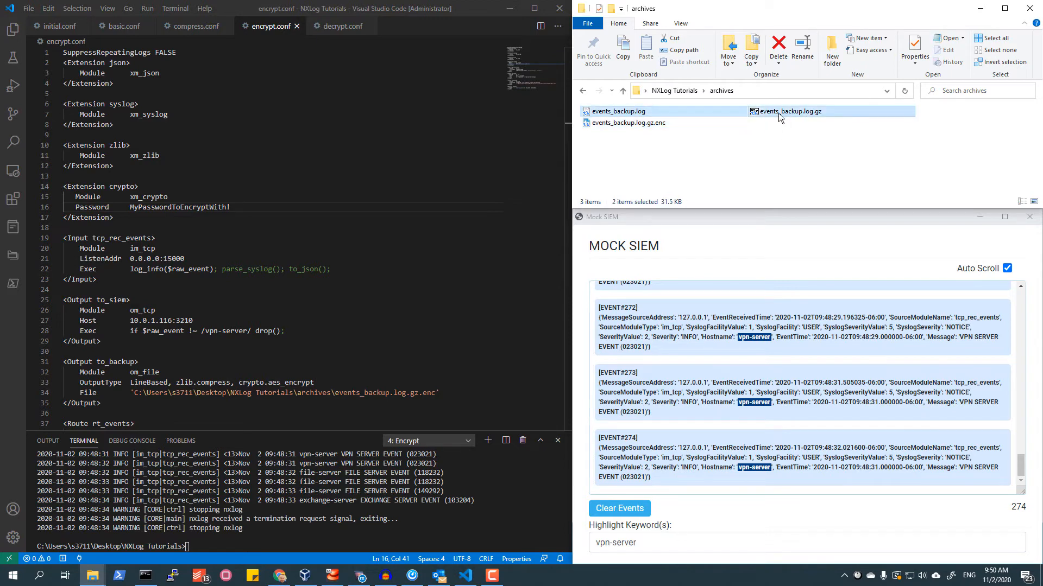
{"action": "right_click", "coordinate": [788, 111]}
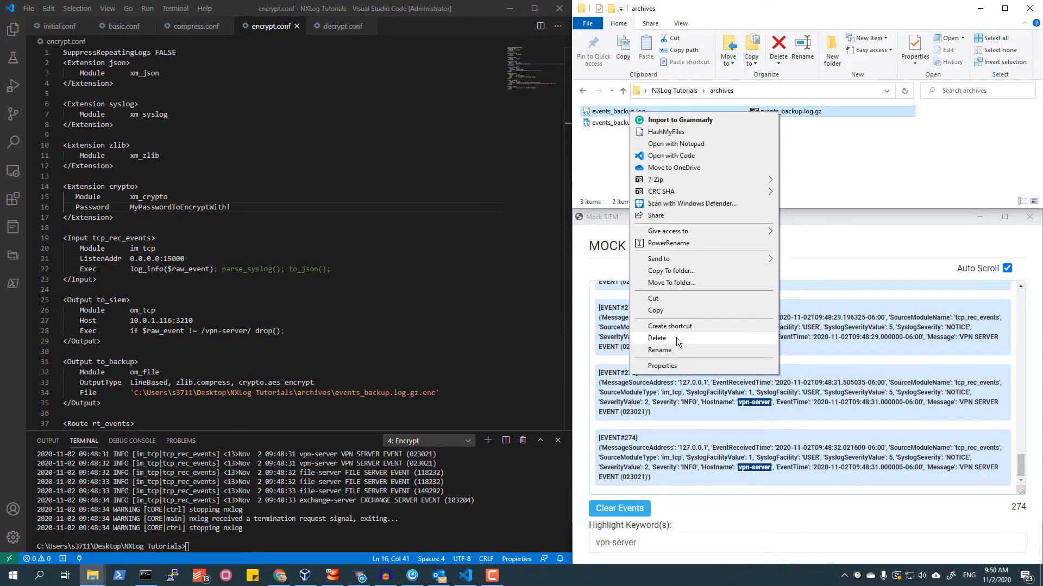
{"action": "left_click", "coordinate": [657, 338]}
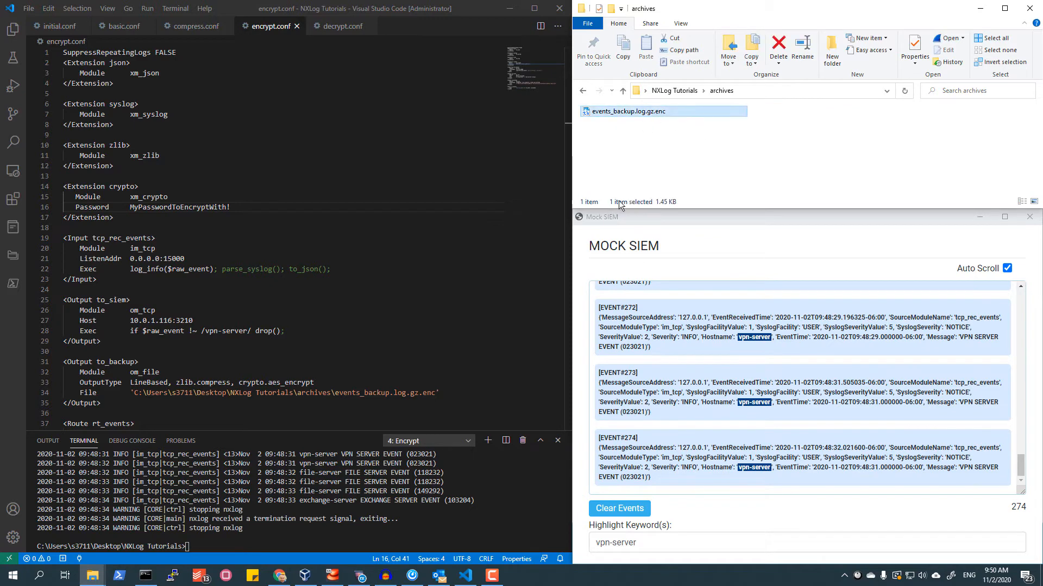
{"action": "left_click", "coordinate": [657, 154]}
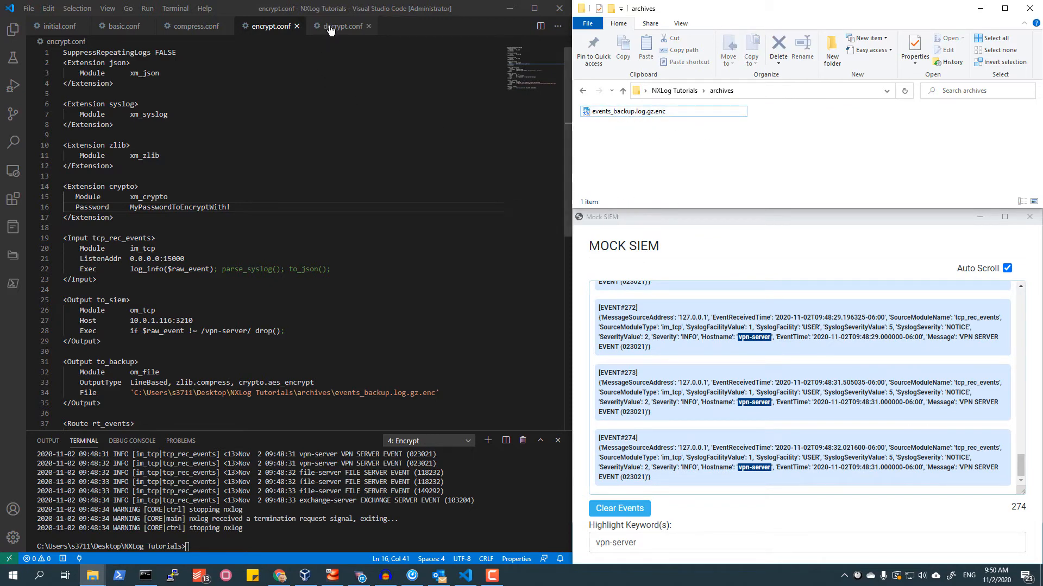
Show decrypt.conf and switch to the '5: Decrypt' terminal for nxlog-processor
{"action": "left_click", "coordinate": [341, 26]}
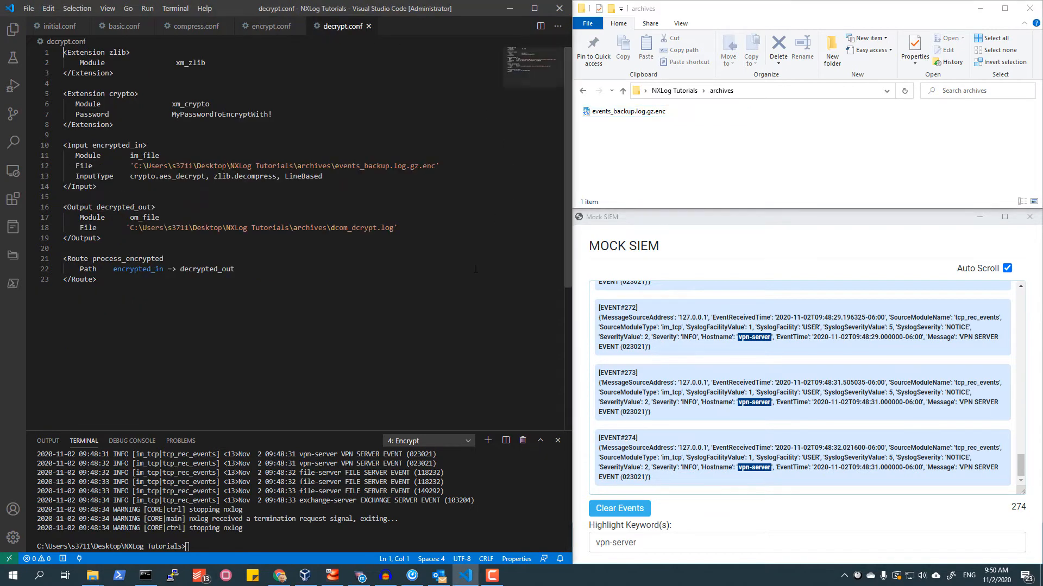
{"action": "left_click", "coordinate": [468, 441]}
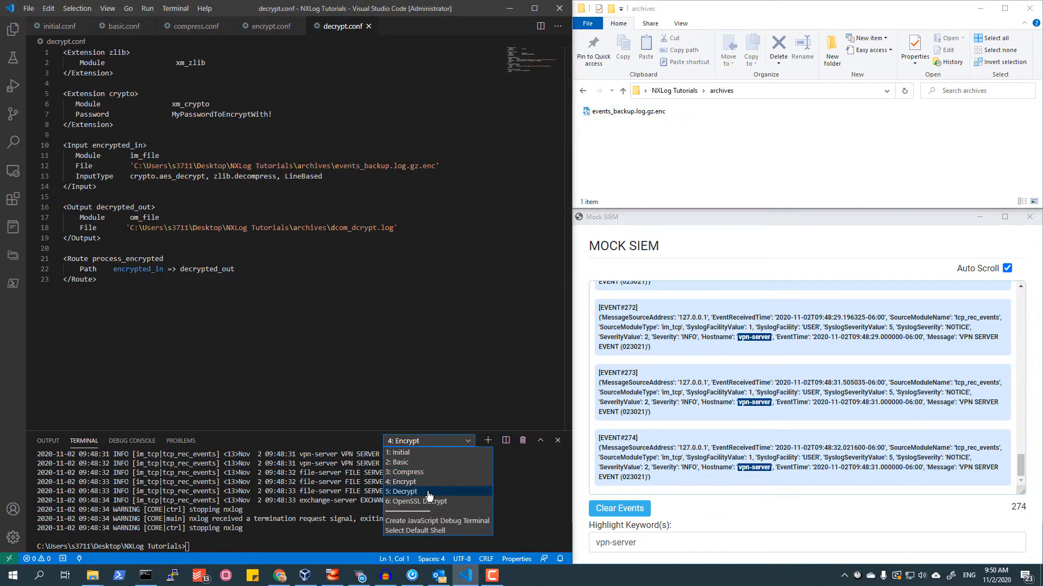
{"action": "left_click", "coordinate": [404, 492]}
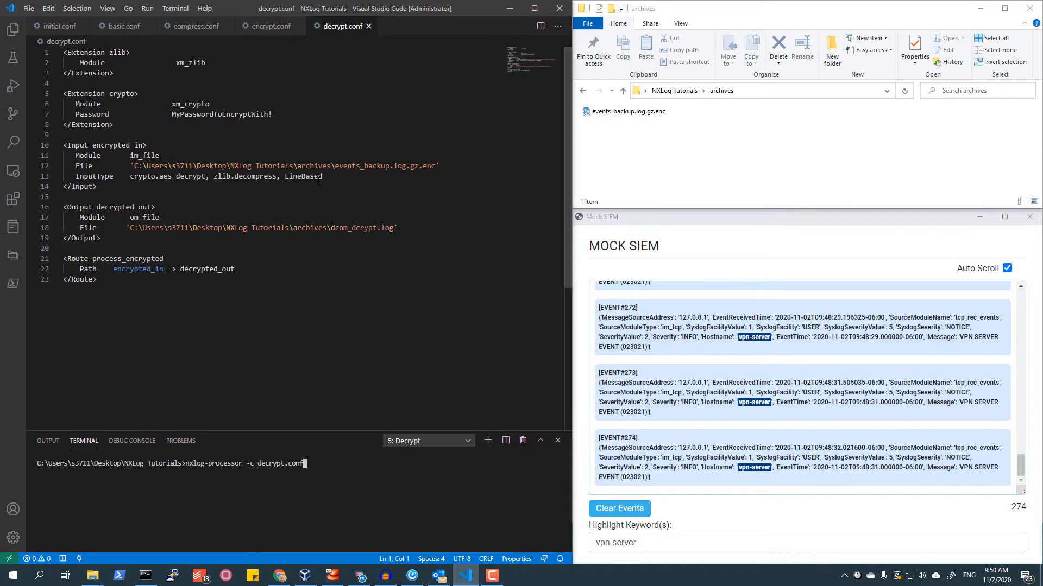
{"action": "left_click", "coordinate": [627, 111]}
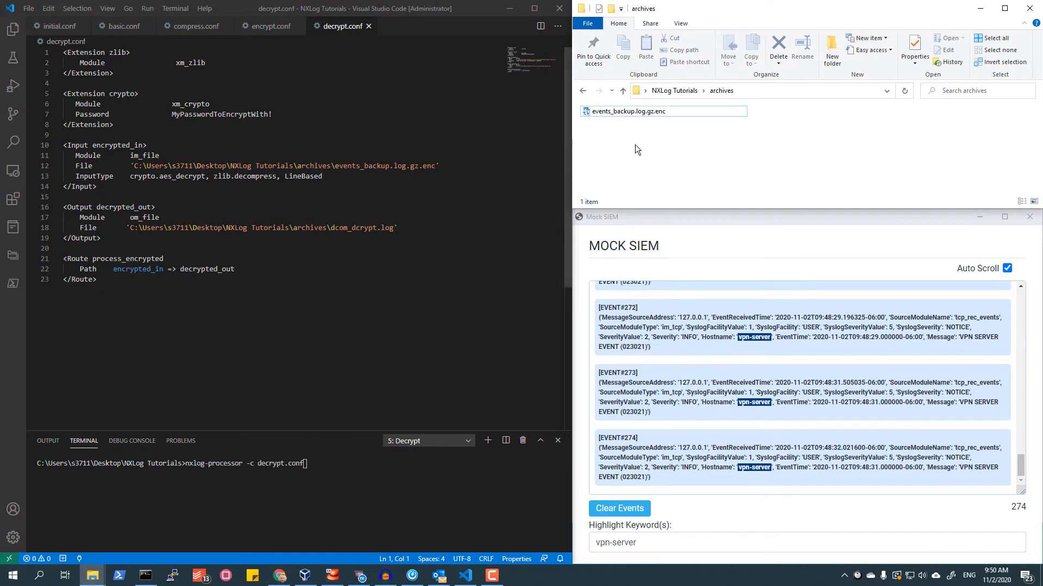
{"action": "mouse_move", "coordinate": [661, 150]}
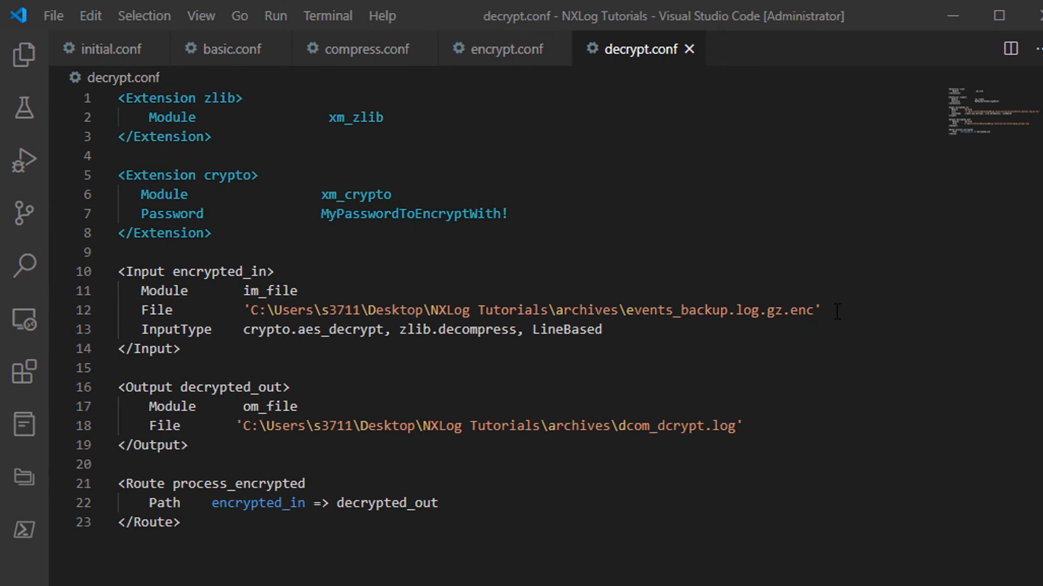
{"action": "mouse_move", "coordinate": [839, 415]}
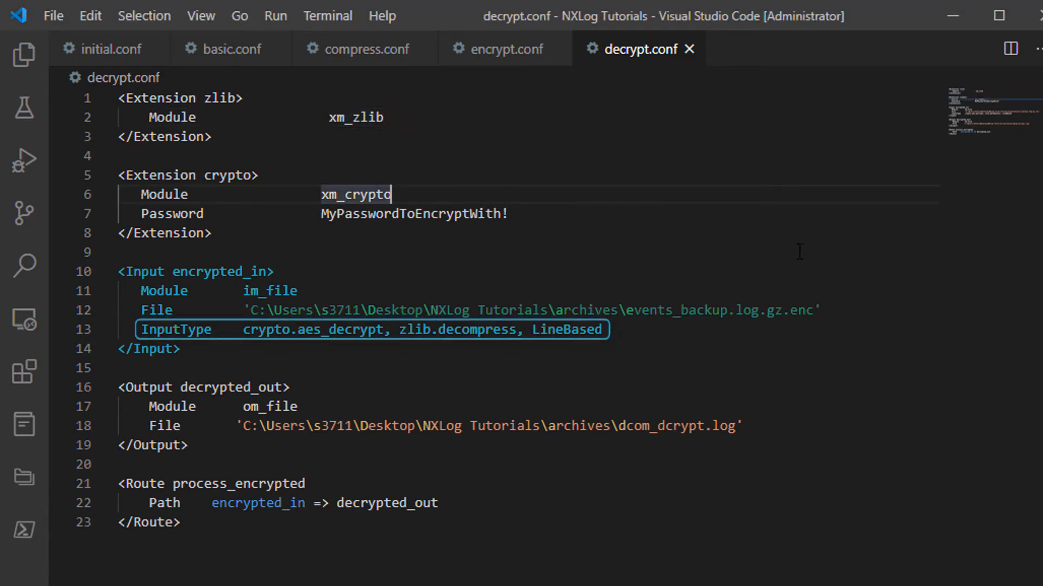
{"action": "mouse_move", "coordinate": [650, 278]}
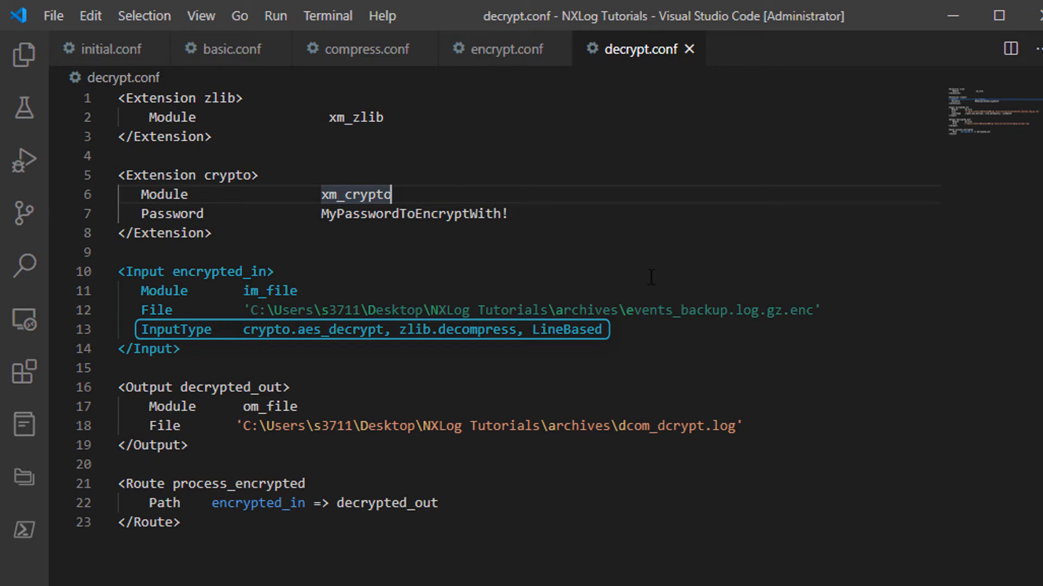
{"action": "mouse_move", "coordinate": [318, 291]}
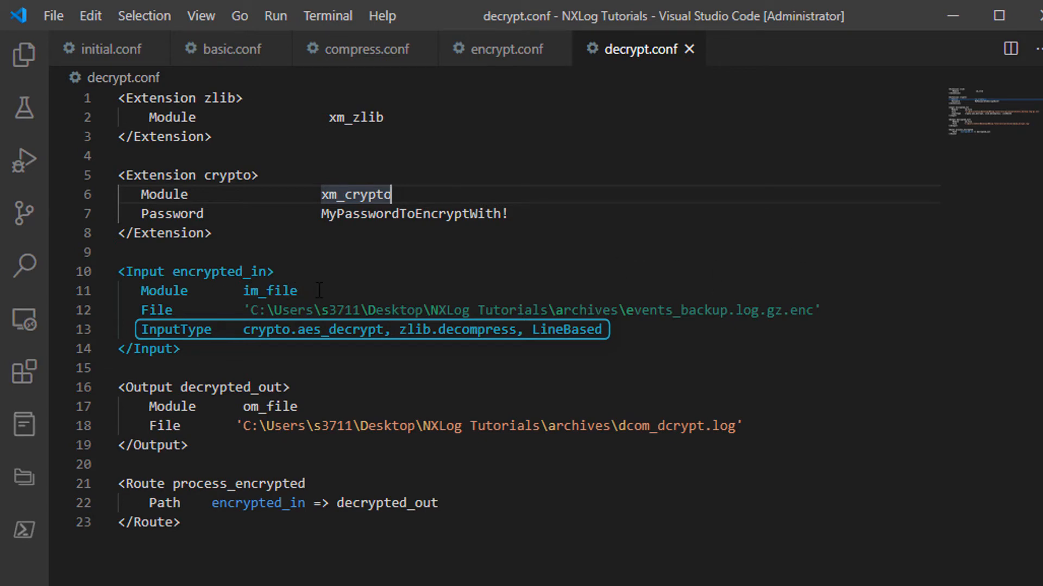
{"action": "mouse_move", "coordinate": [317, 291]}
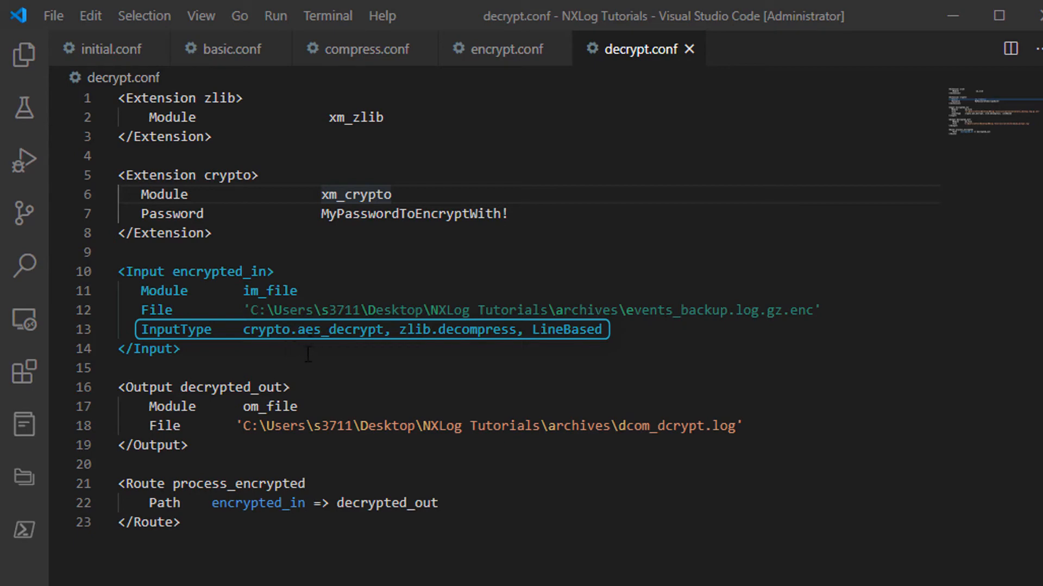
{"action": "mouse_move", "coordinate": [305, 352]}
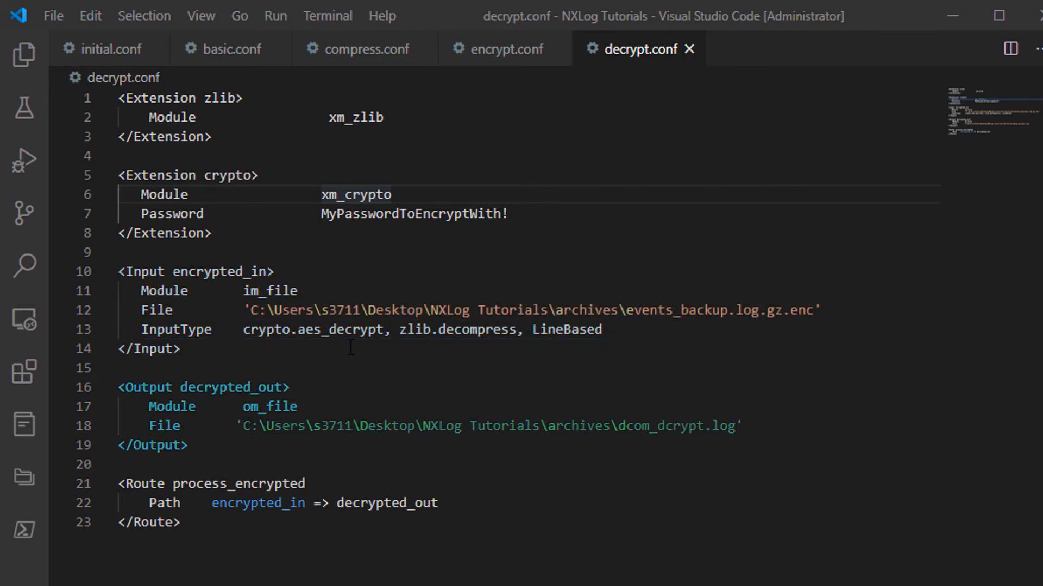
{"action": "mouse_move", "coordinate": [487, 350]}
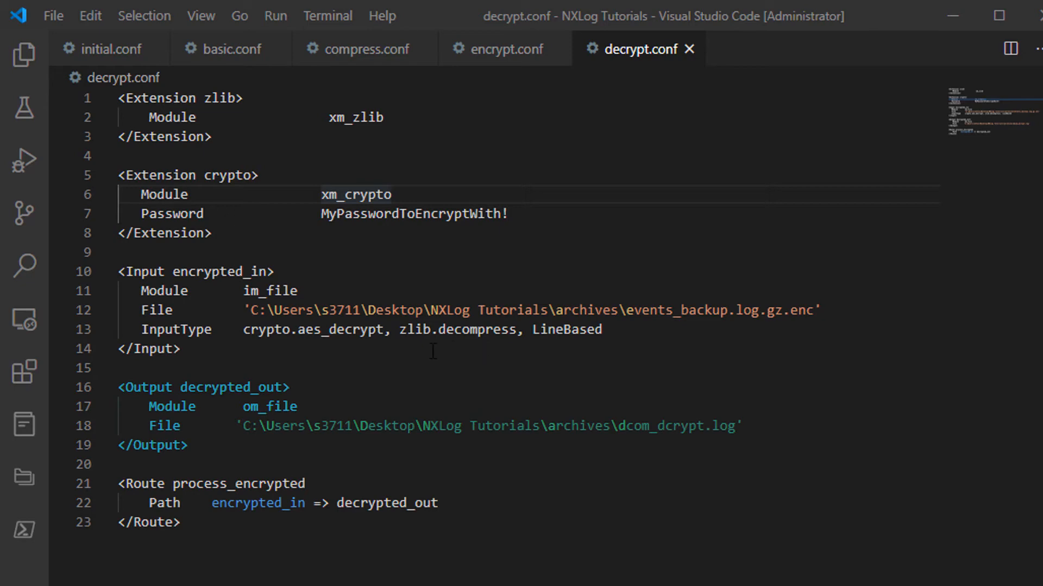
{"action": "mouse_move", "coordinate": [478, 354]}
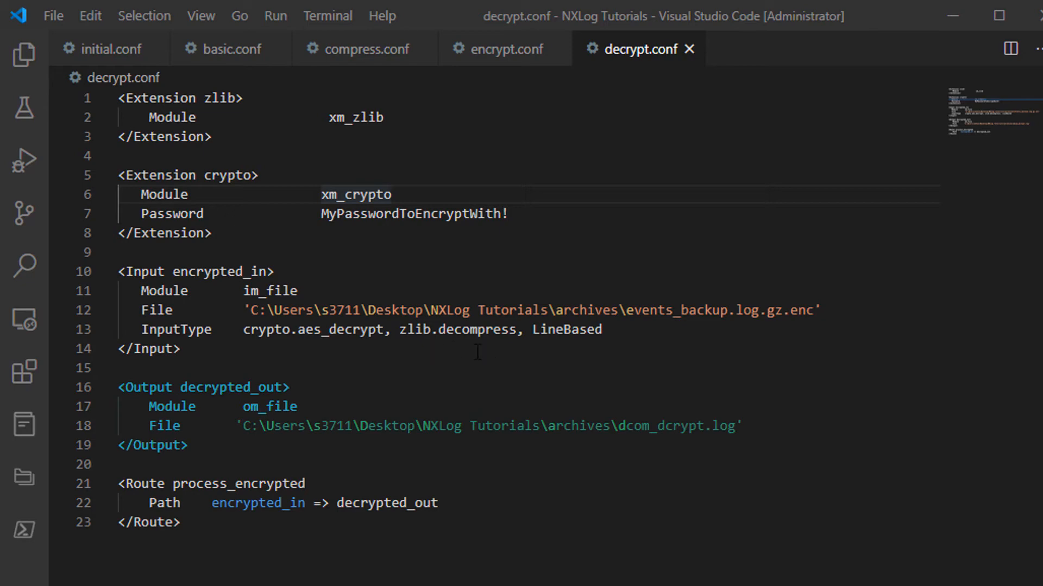
{"action": "mouse_move", "coordinate": [494, 356]}
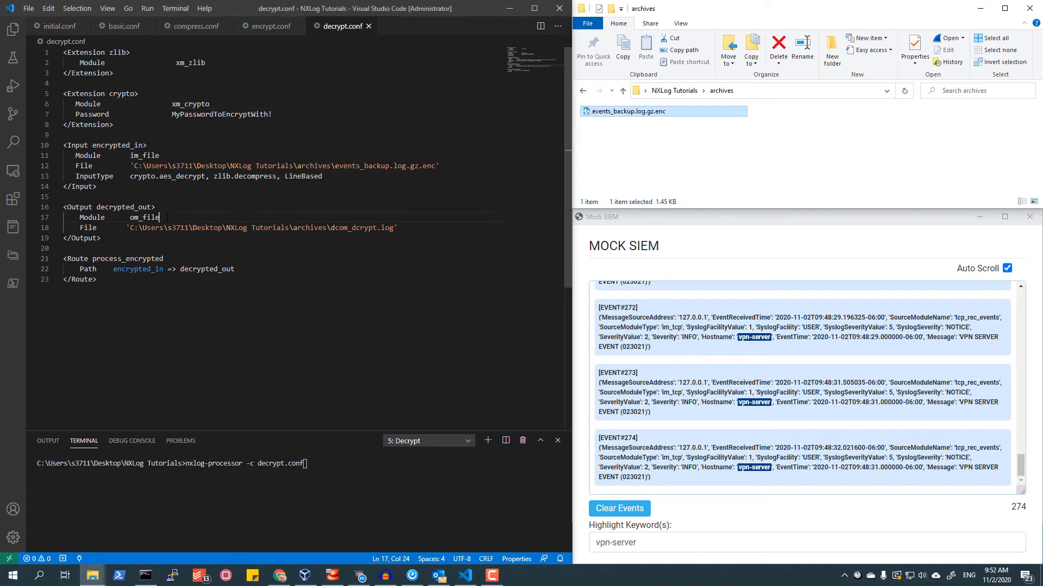
Run nxlog-processor -c decrypt.conf and select the resulting 55.7 KB dcom_dcrypt.log
{"action": "left_click", "coordinate": [263, 247]}
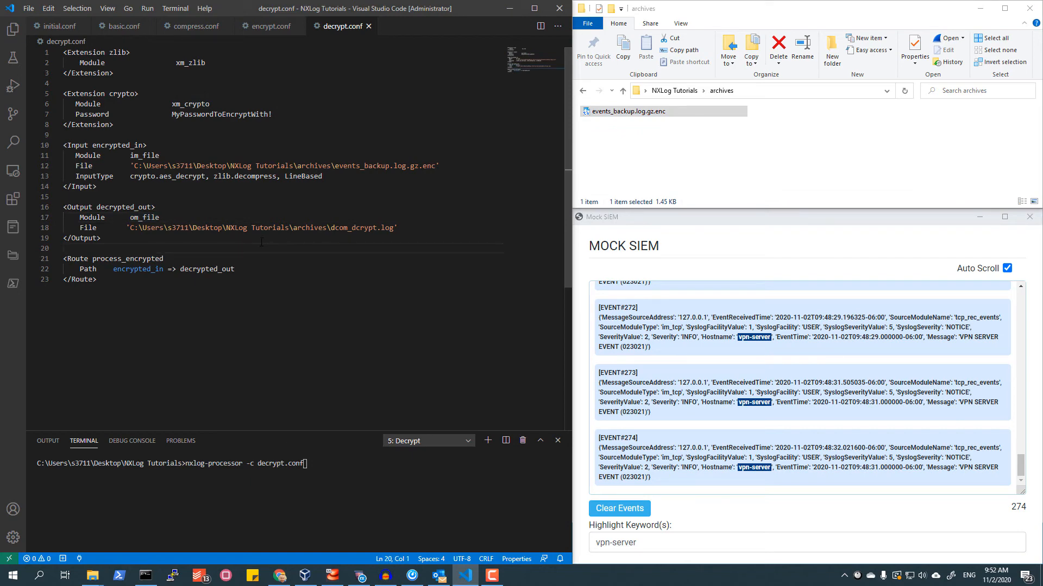
{"action": "key", "text": "Enter"}
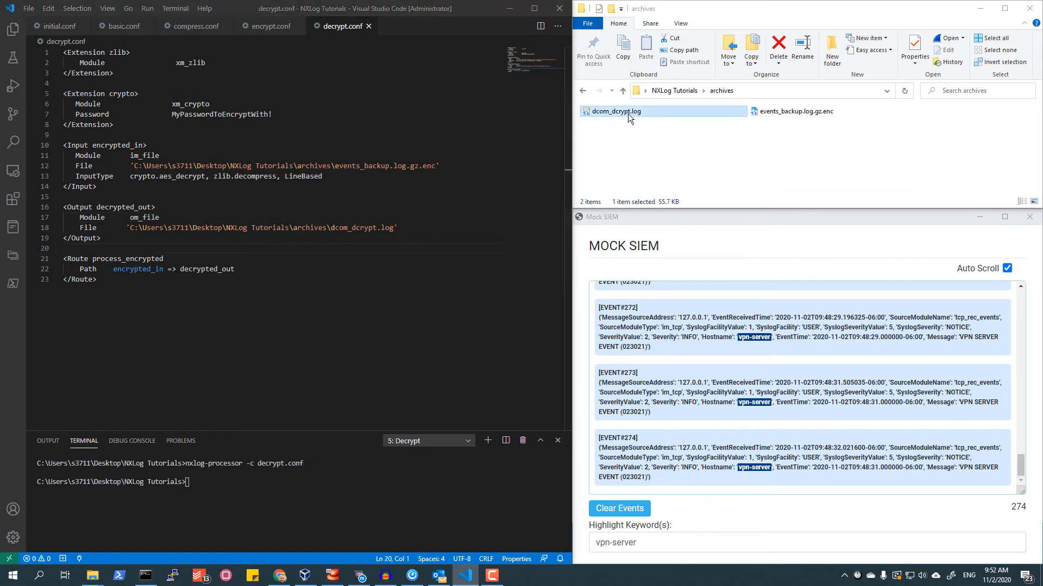
{"action": "double_click", "coordinate": [616, 110]}
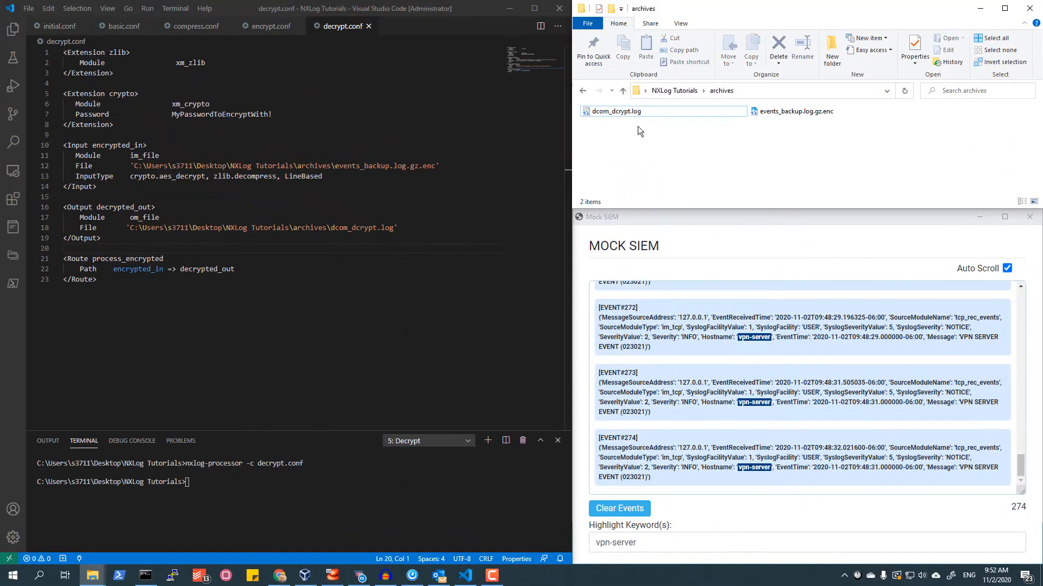
{"action": "right_click", "coordinate": [632, 111]}
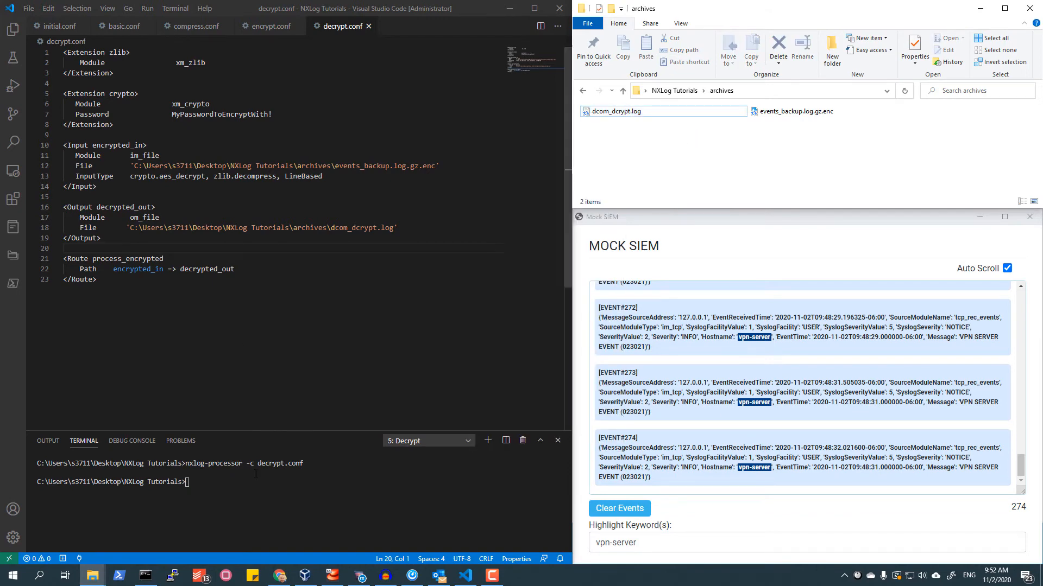
Run openssl enc -aes256 -d in '6: OpenSSL Decrypt' to produce openssl-decrypted.log.gz
{"action": "left_click", "coordinate": [468, 440]}
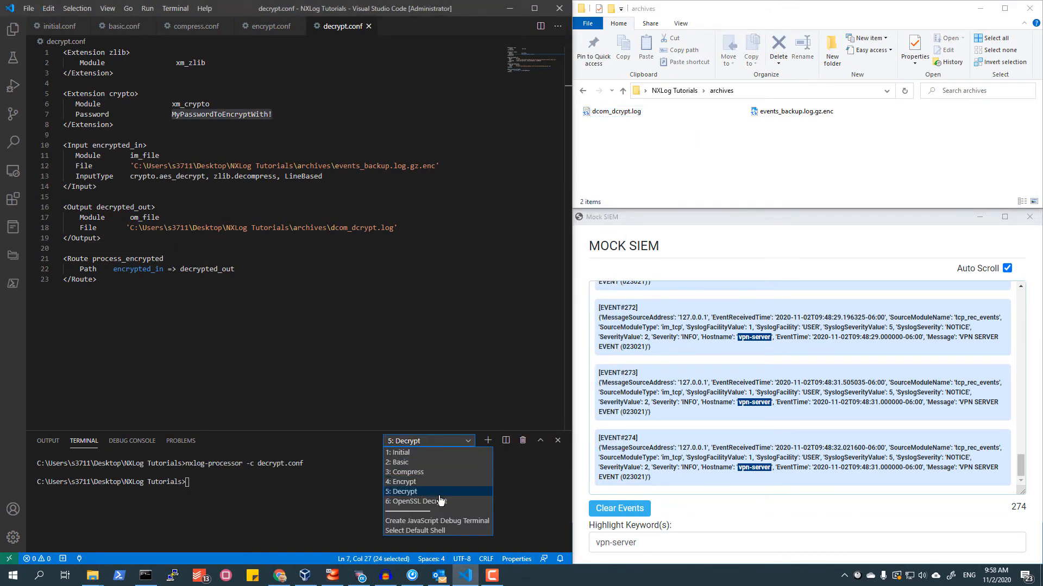
{"action": "left_click", "coordinate": [415, 502]}
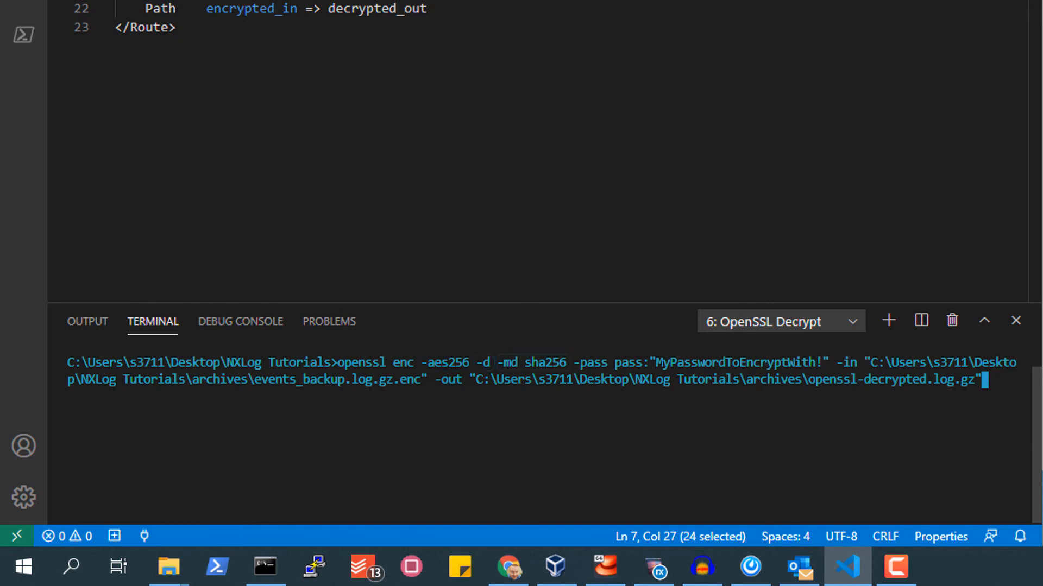
{"action": "double_click", "coordinate": [543, 363]}
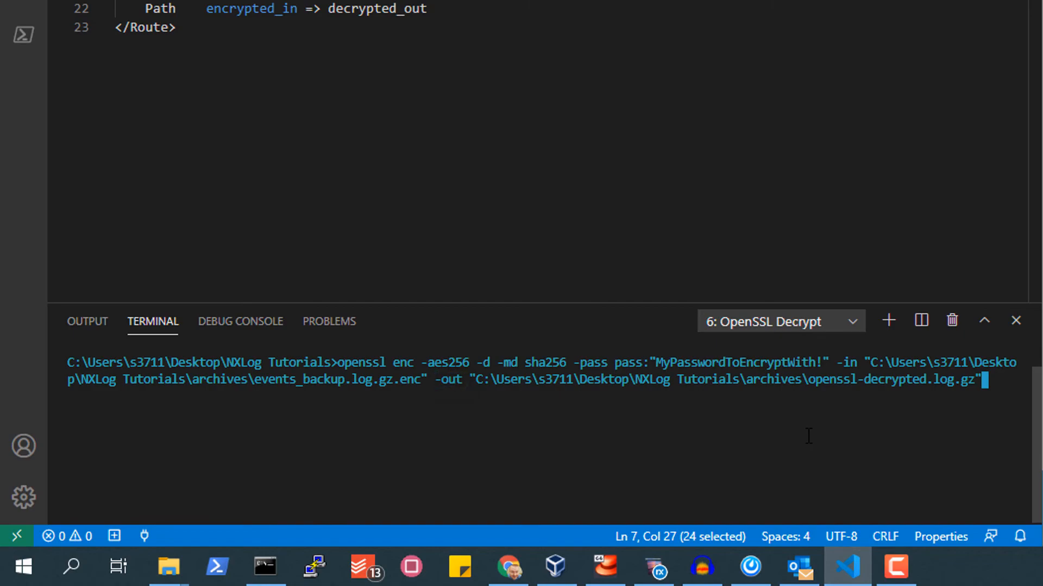
{"action": "key", "text": "Enter"}
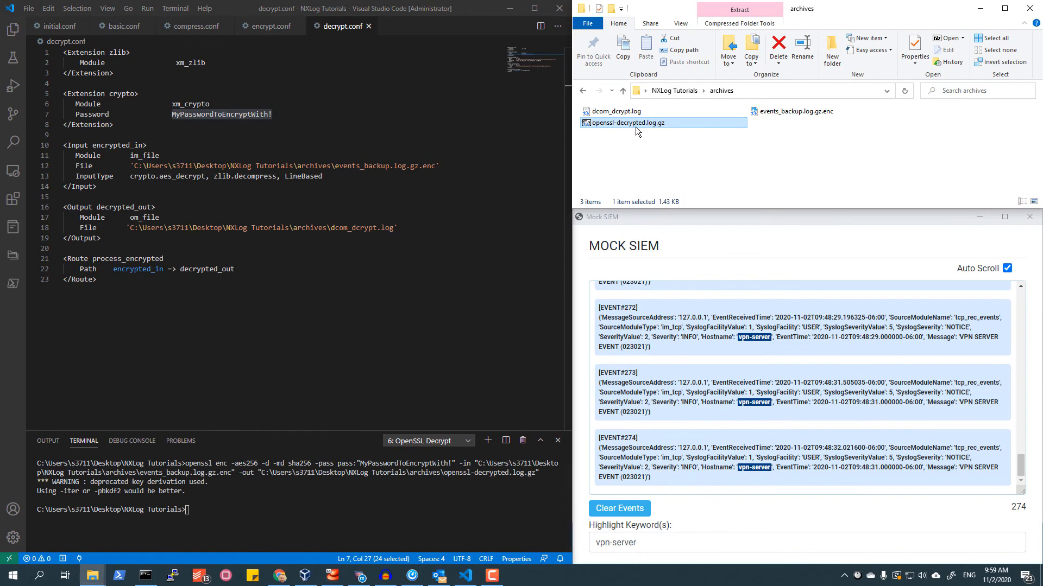
Extract openssl-decrypted.log.gz via 7-Zip into its own folder and view the resulting openssl-decrypted.log
{"action": "right_click", "coordinate": [637, 131]}
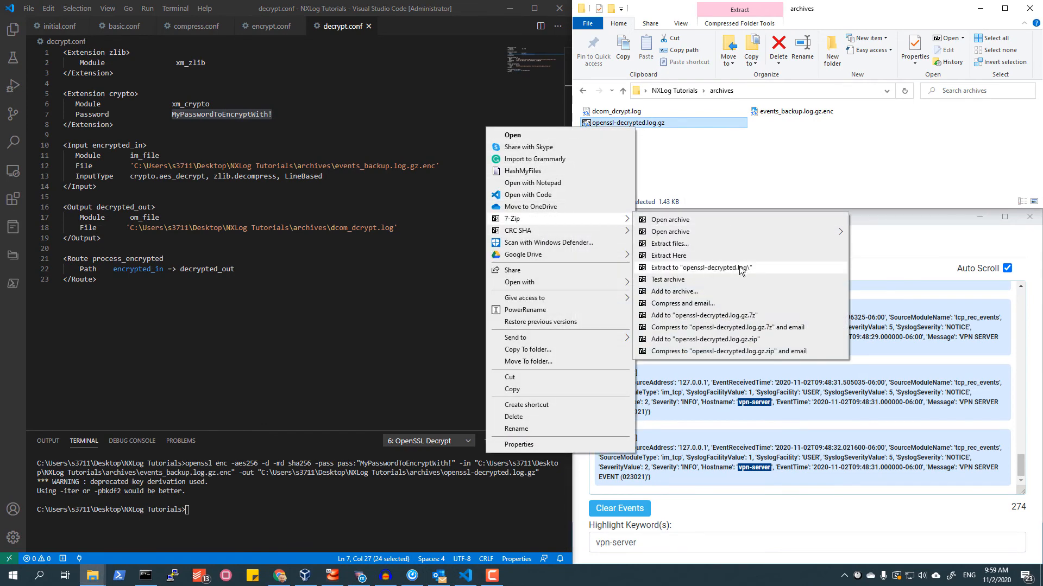
{"action": "left_click", "coordinate": [708, 267]}
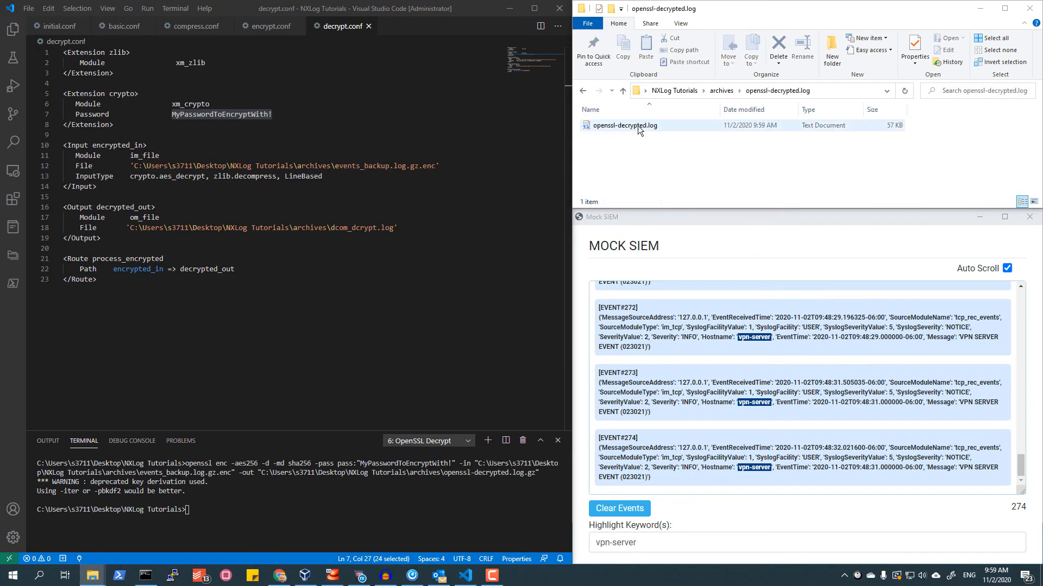
{"action": "double_click", "coordinate": [624, 126]}
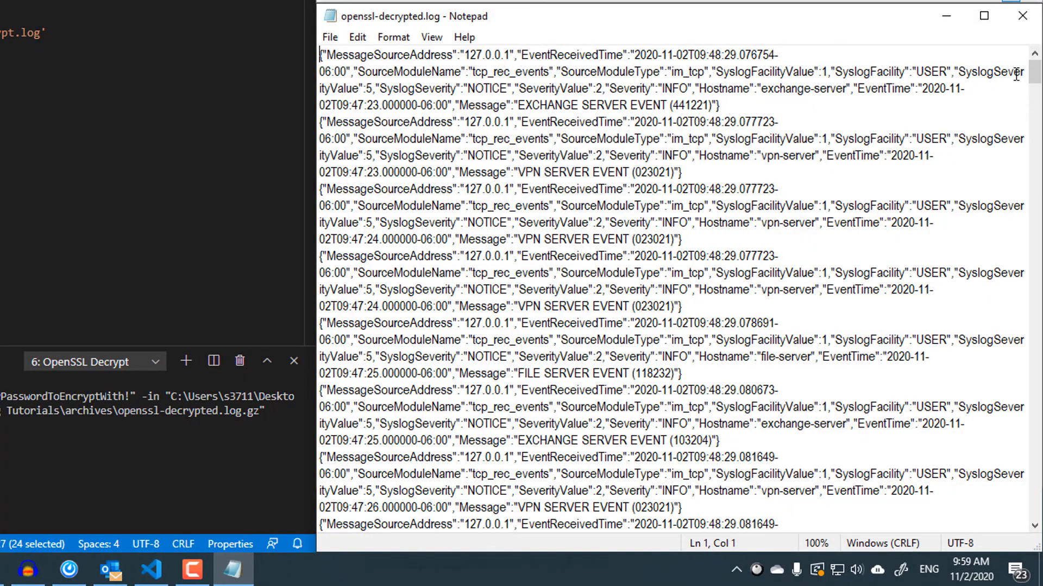
Scroll through openssl-decrypted.log confirming intact JSON events from vpn-server, file-server and exchange-server
{"action": "scroll", "scroll_direction": "down", "scroll_amount": 3}
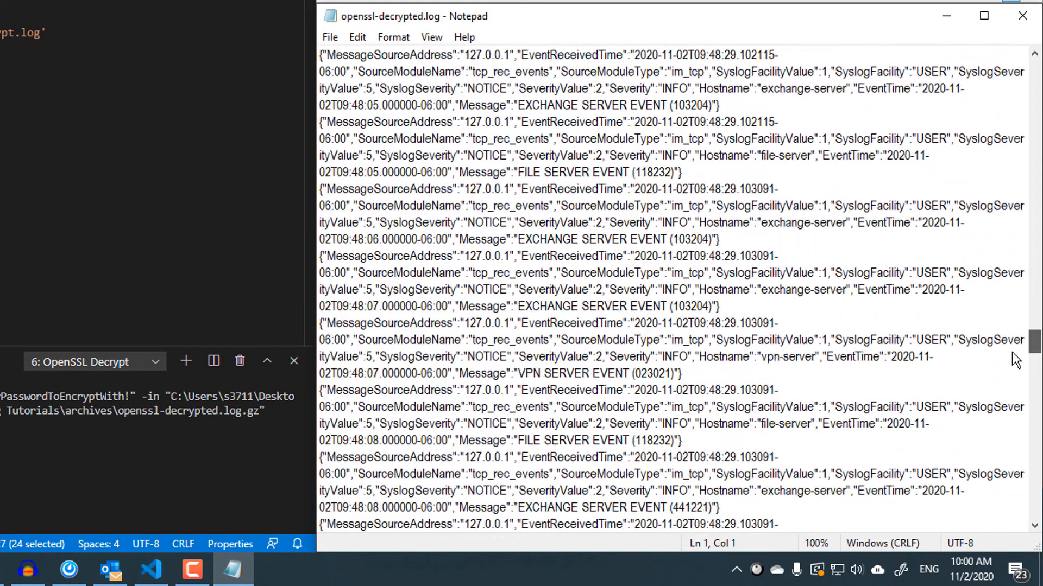
{"action": "scroll", "scroll_direction": "down", "scroll_amount": 3}
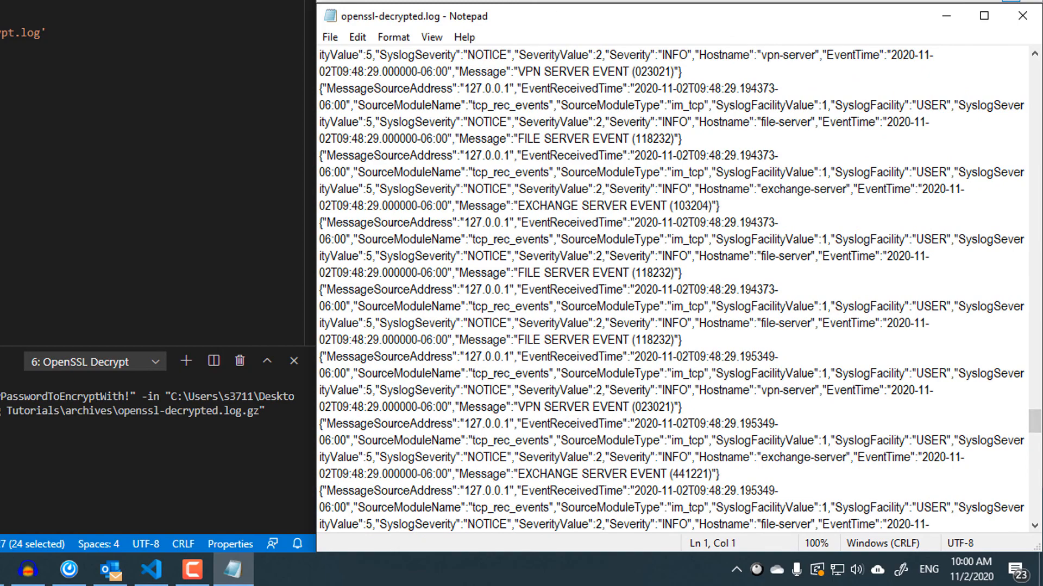